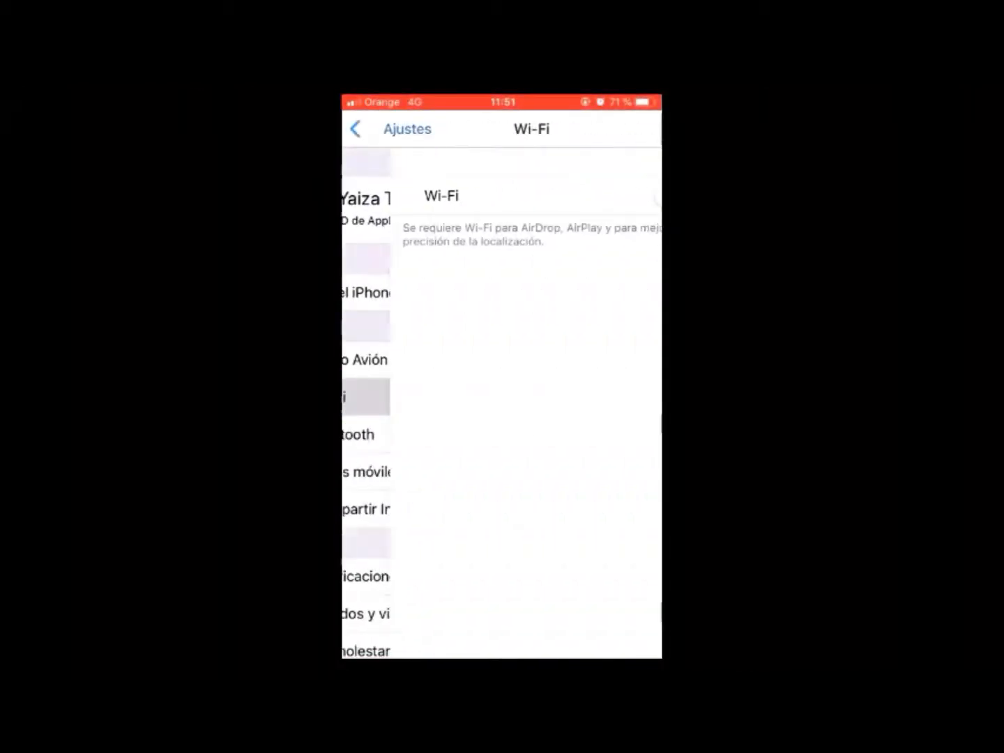
- Turn Wi-Fi on and bring up the password prompt for WIFI_TESTMOTORS_TEST
left_click(625, 196)
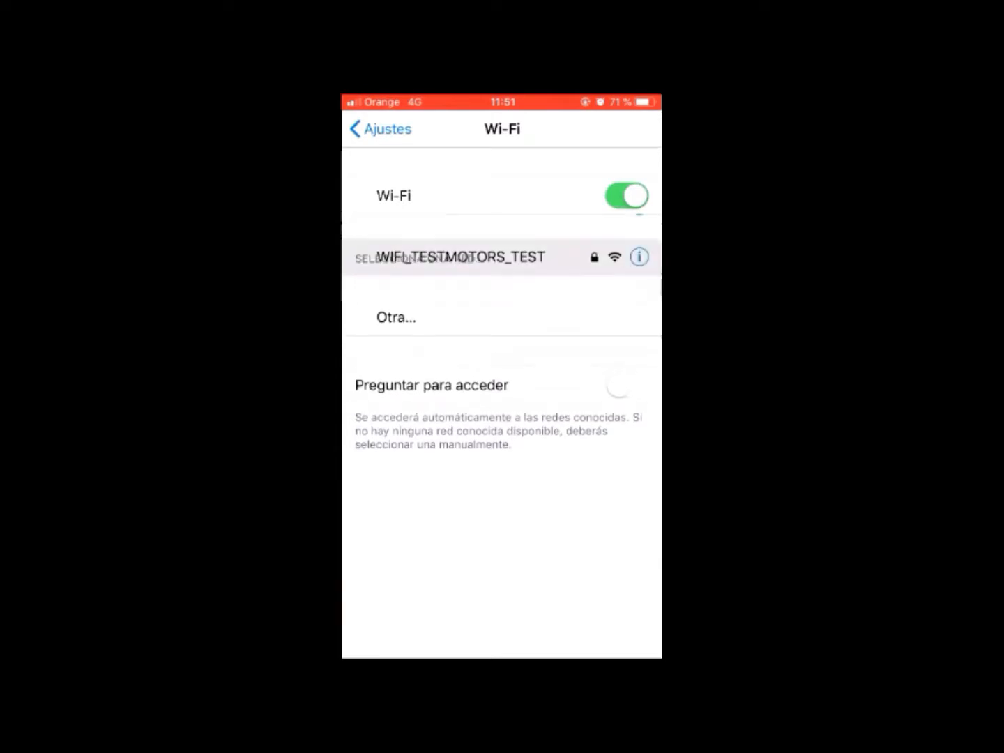
left_click(460, 256)
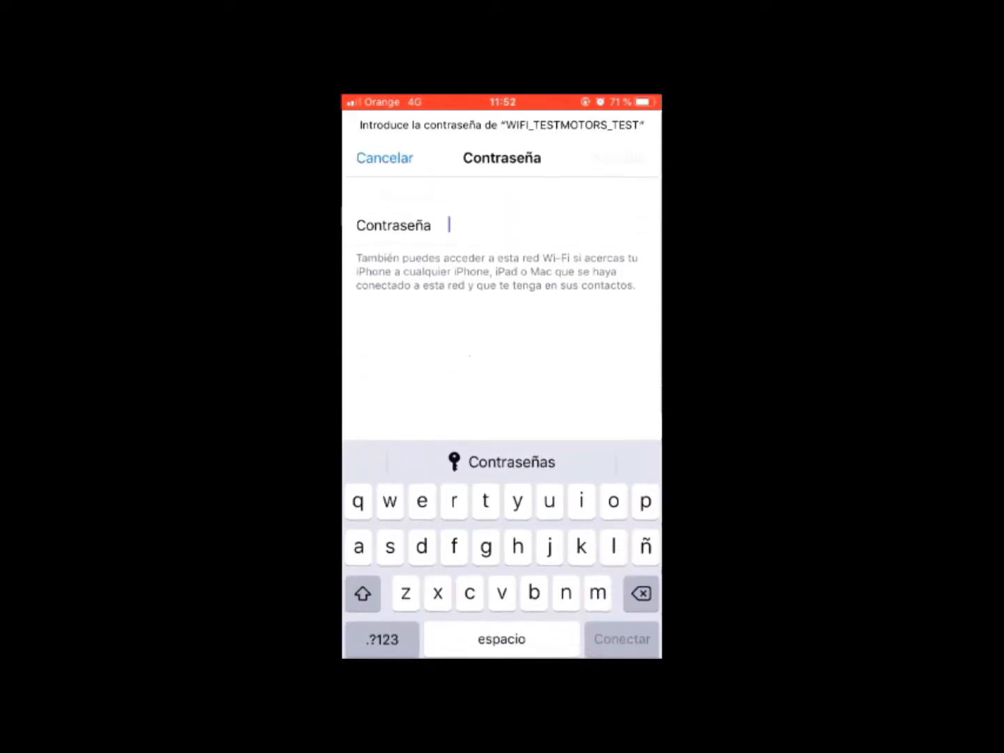
left_click(485, 502)
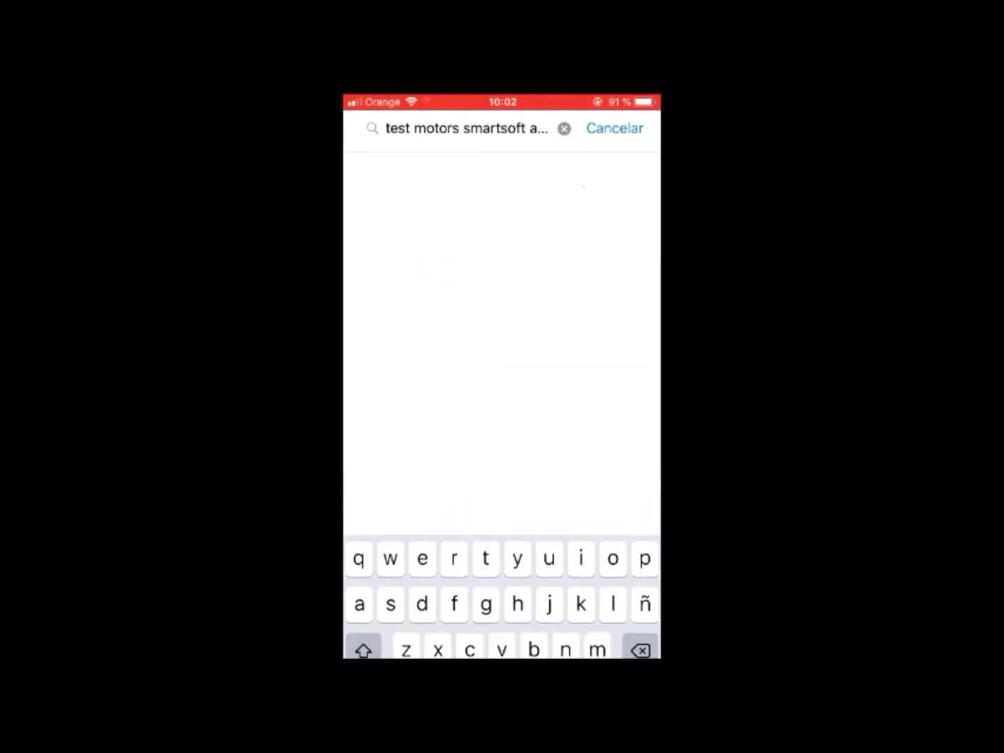
- Search the App Store for Test Motors and launch the app to its Sign Up screen
key("enter")
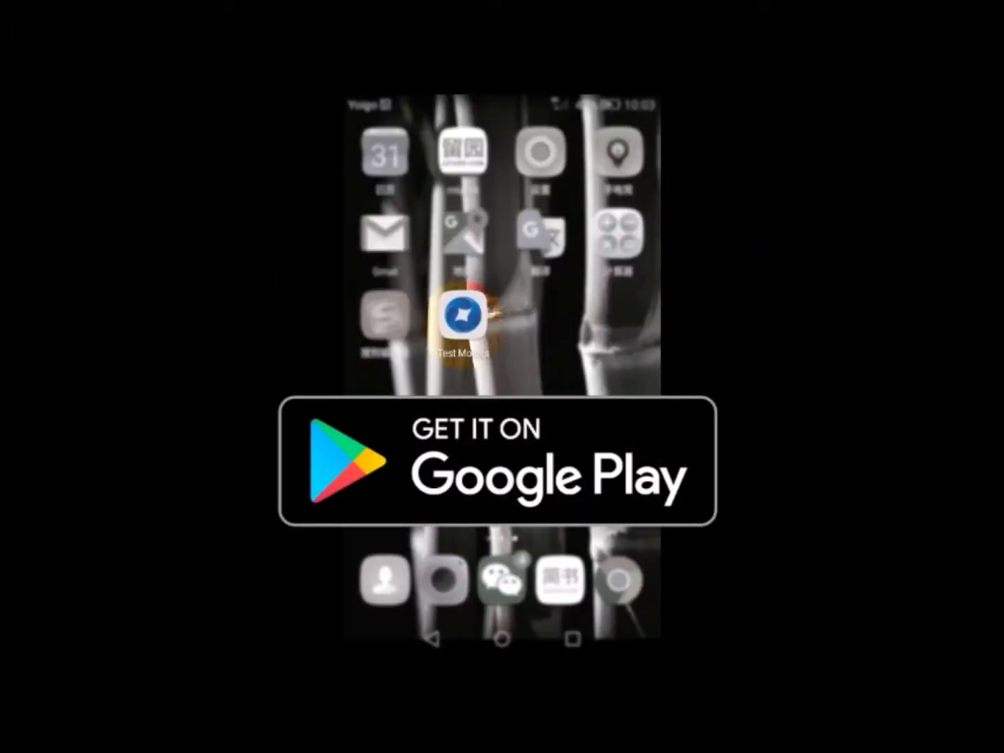
left_click(460, 323)
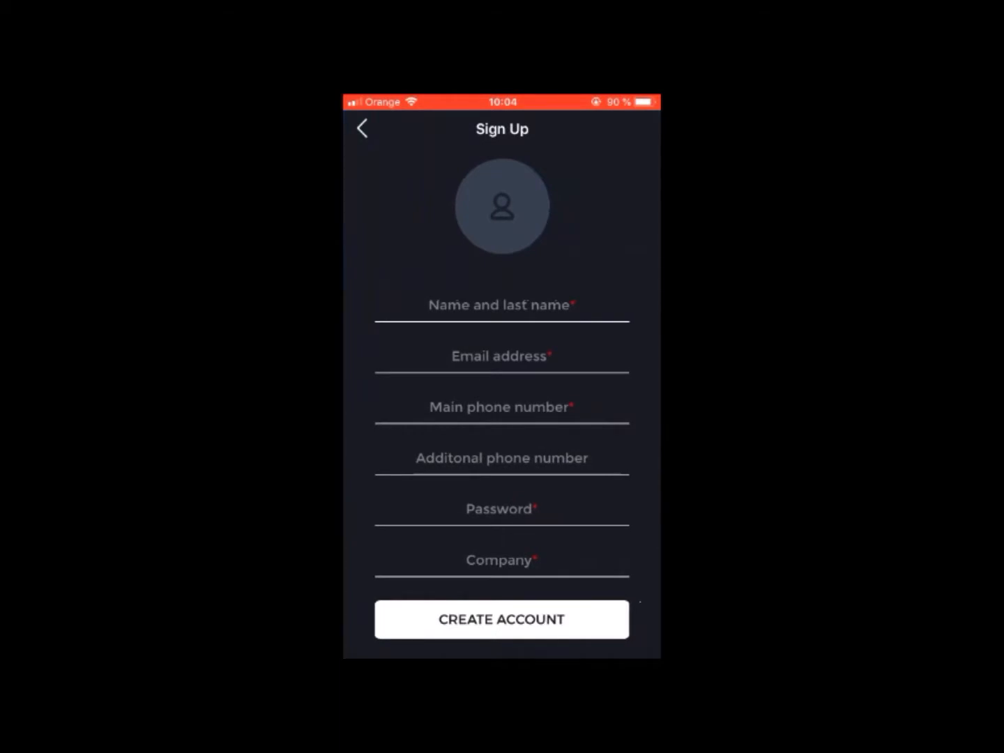
- Fill the Sign Up form with name, email, phone, password and company Test Motors App, and create the account
left_click(502, 305)
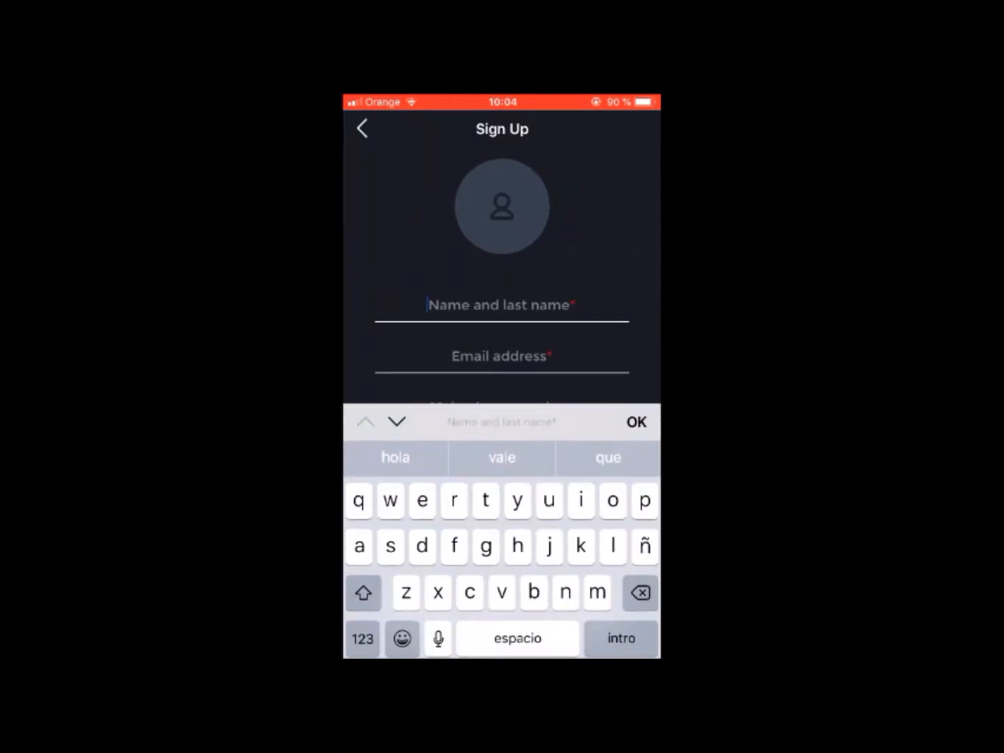
left_click(363, 593)
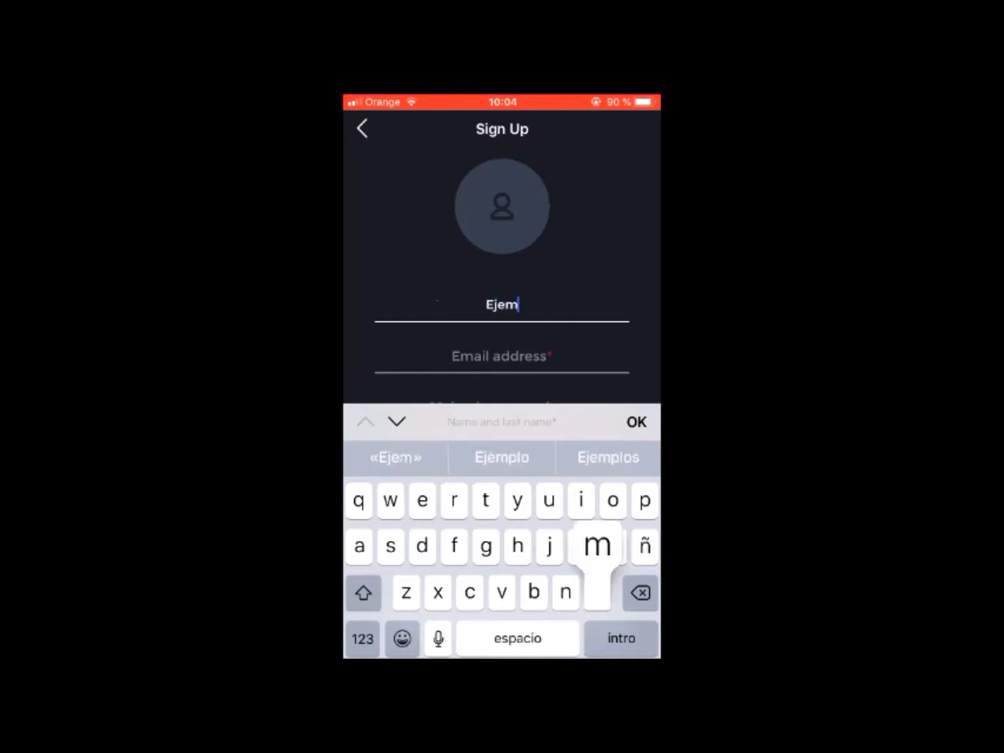
left_click(502, 457)
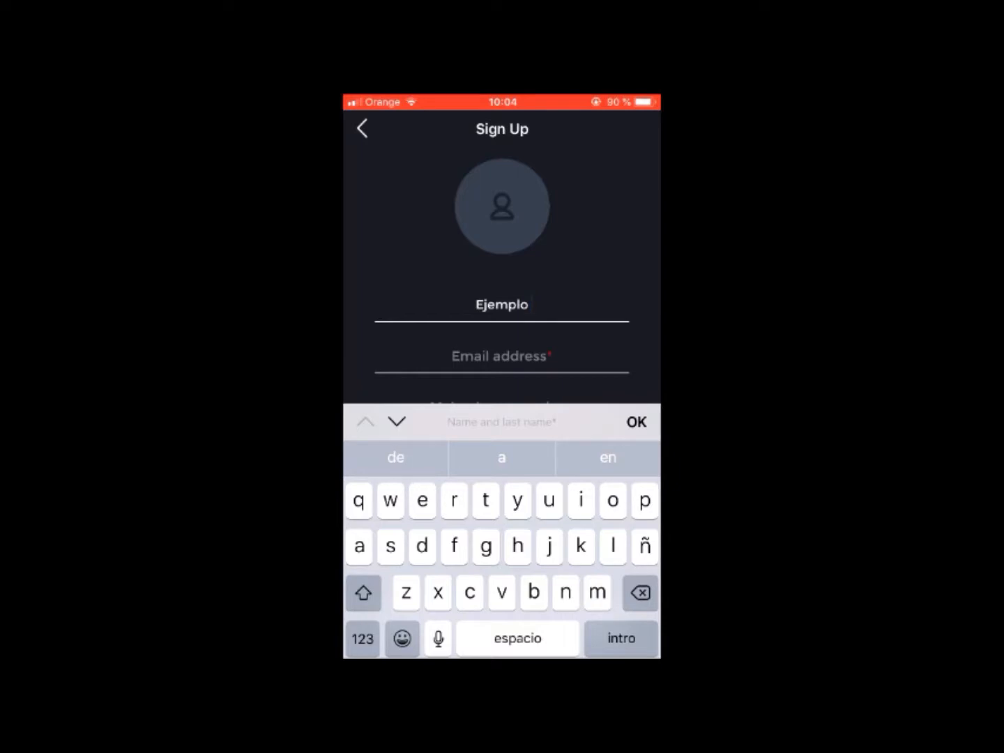
left_click(501, 356)
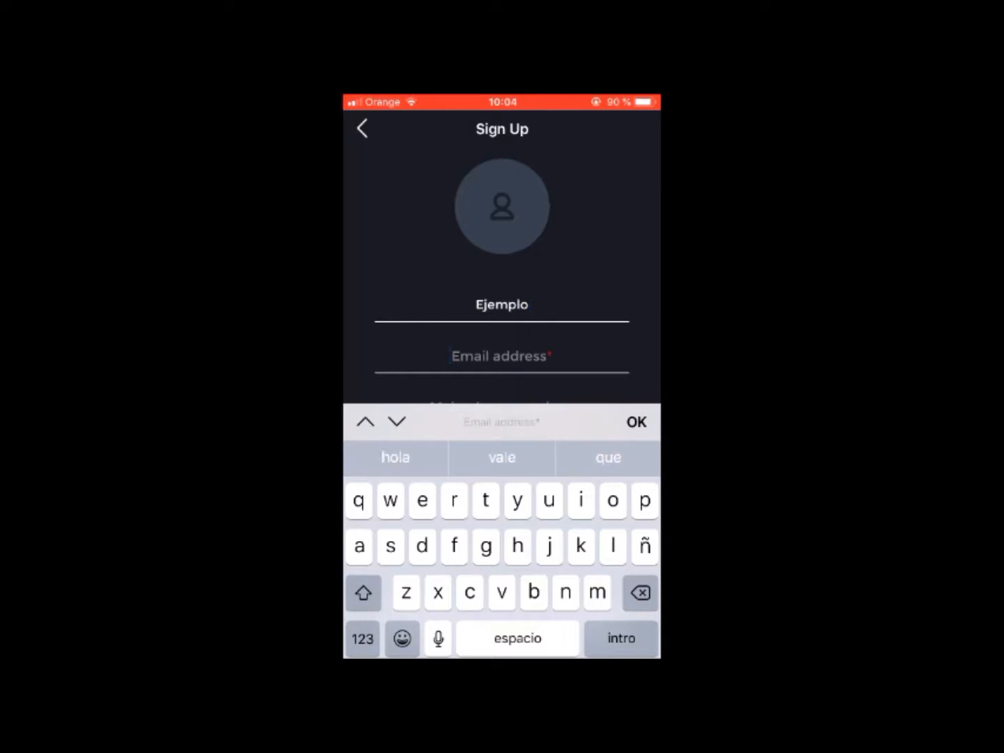
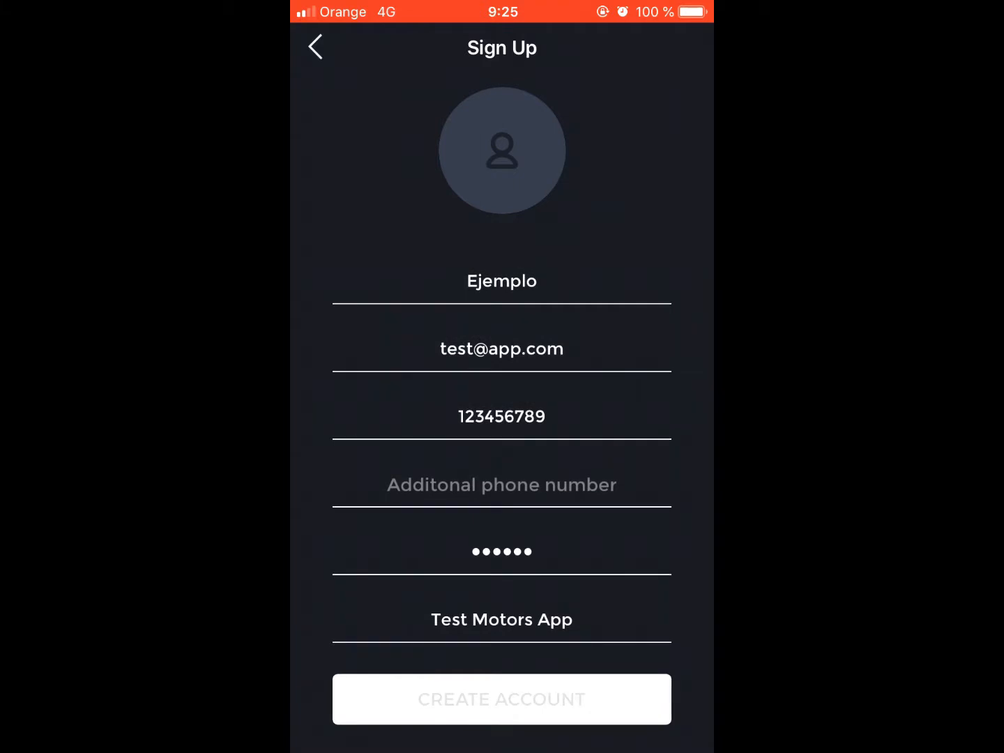
left_click(502, 698)
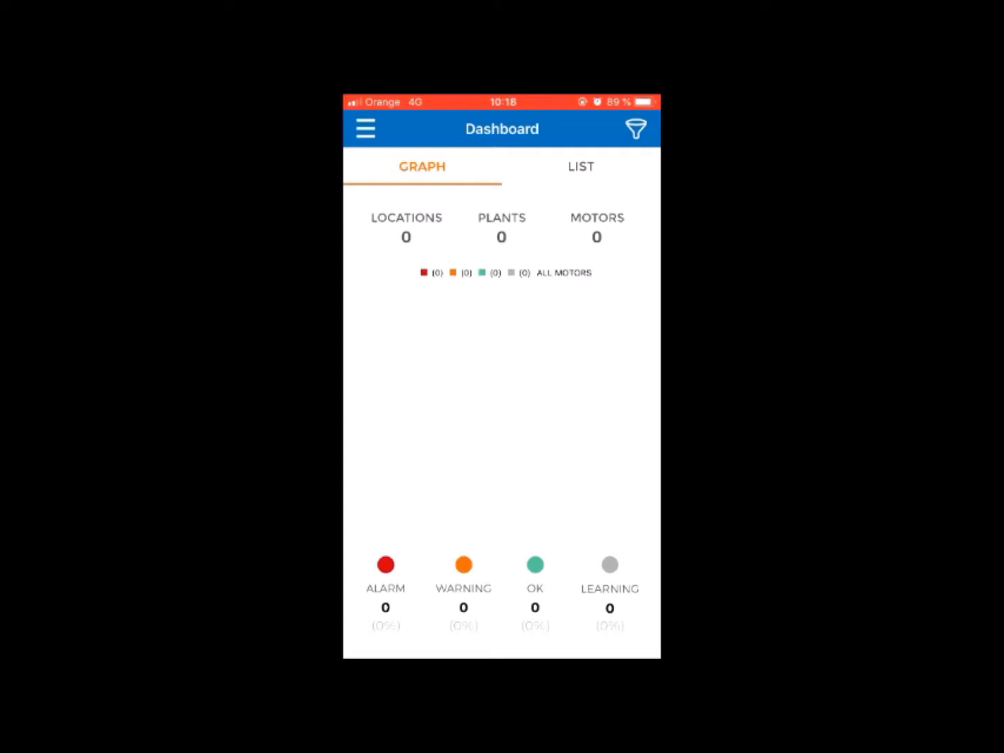
- Add a new location named Test Motors Ejemplo in Cerdanyola del Vallès
left_click(365, 129)
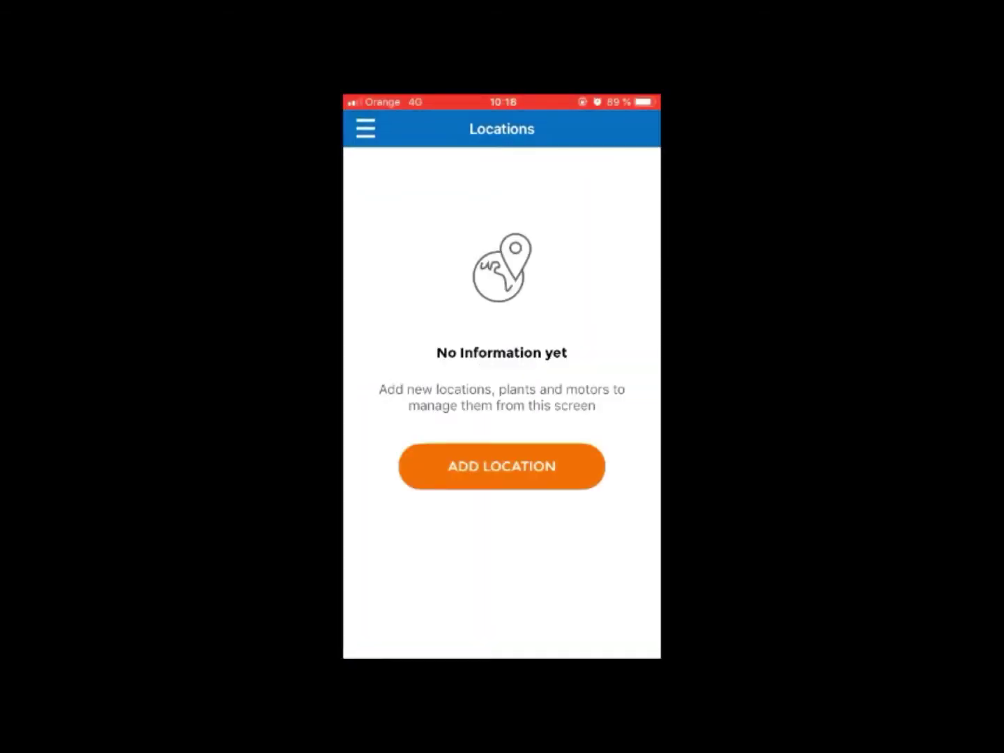
left_click(503, 465)
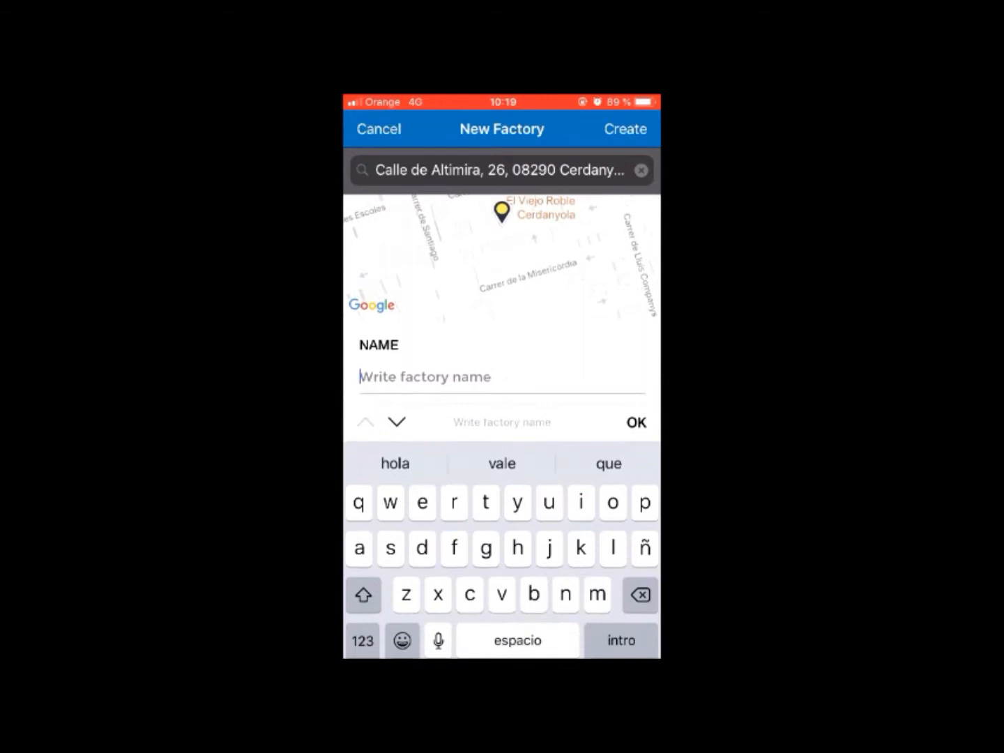
left_click(486, 502)
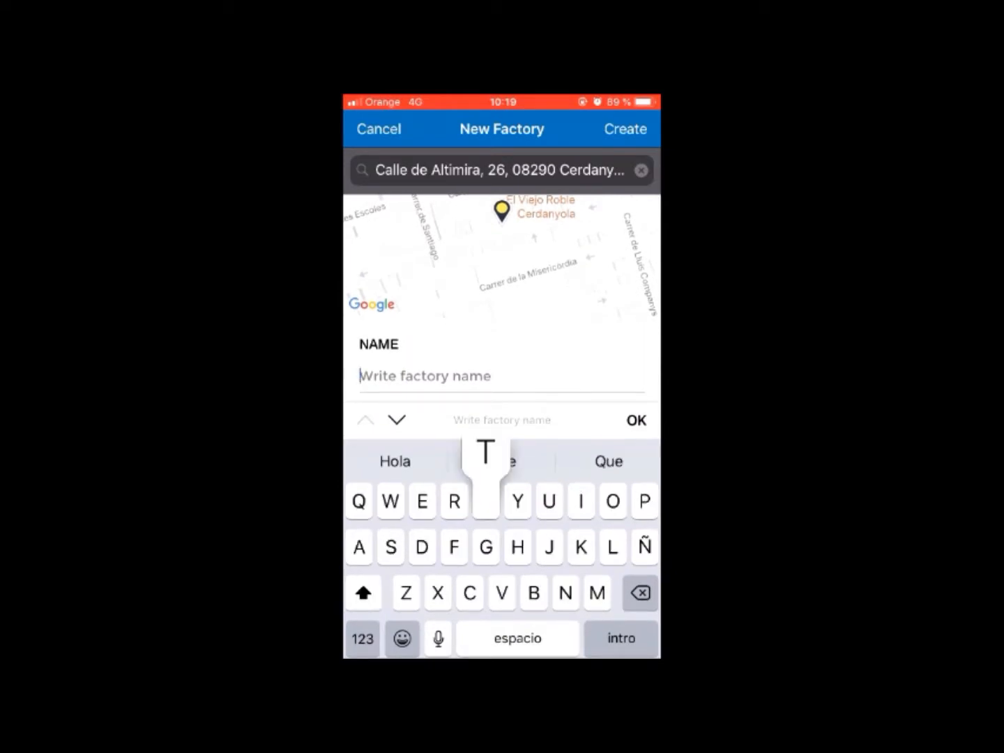
type("Test")
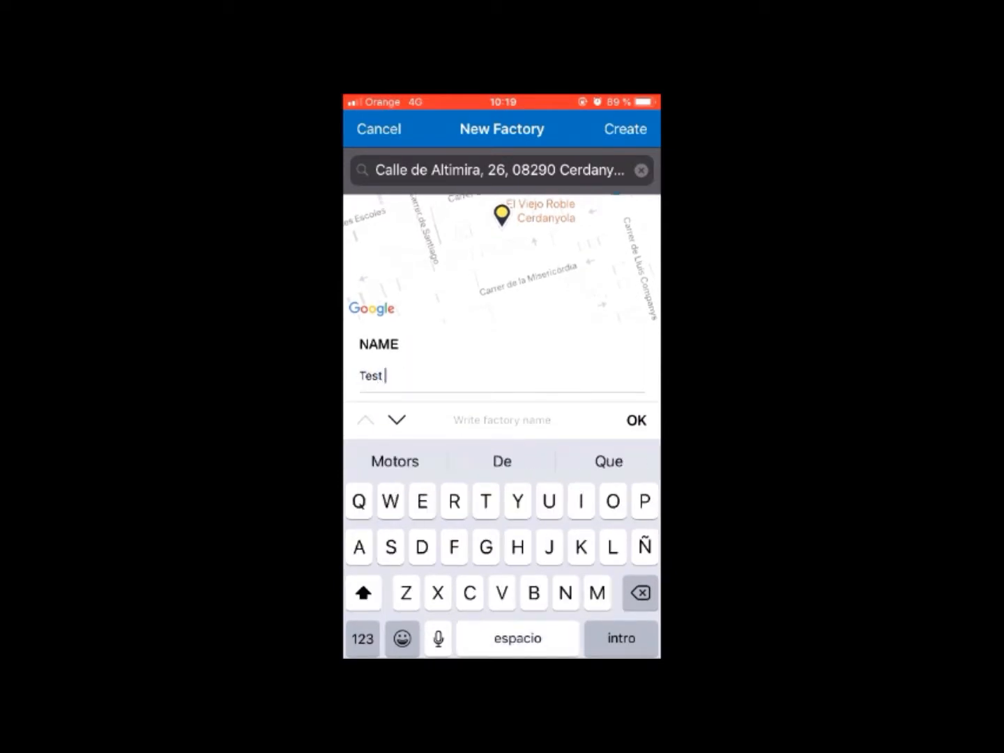
left_click(395, 461)
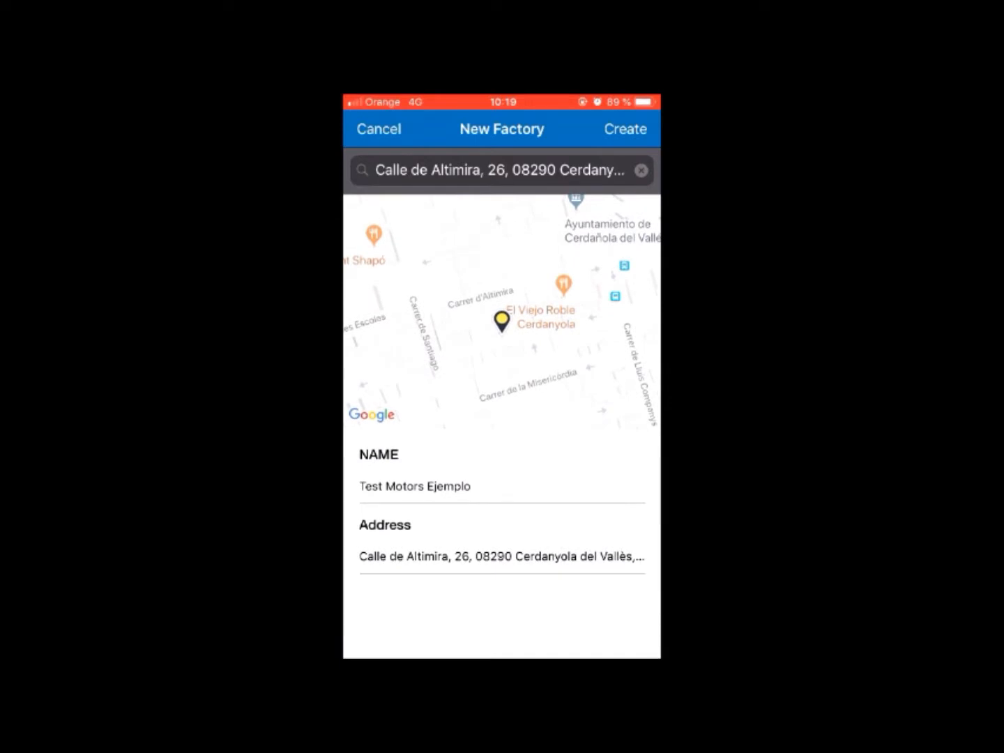
left_click(625, 128)
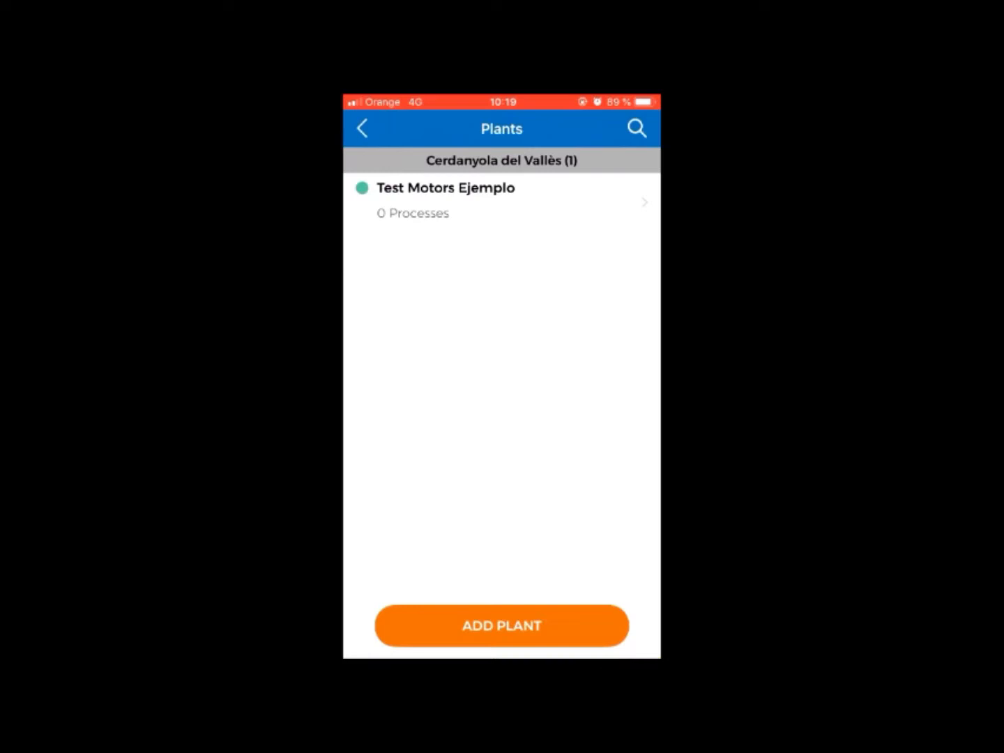
- Add a process named Ejemplo App to the Test Motors Ejemplo plant
left_click(460, 201)
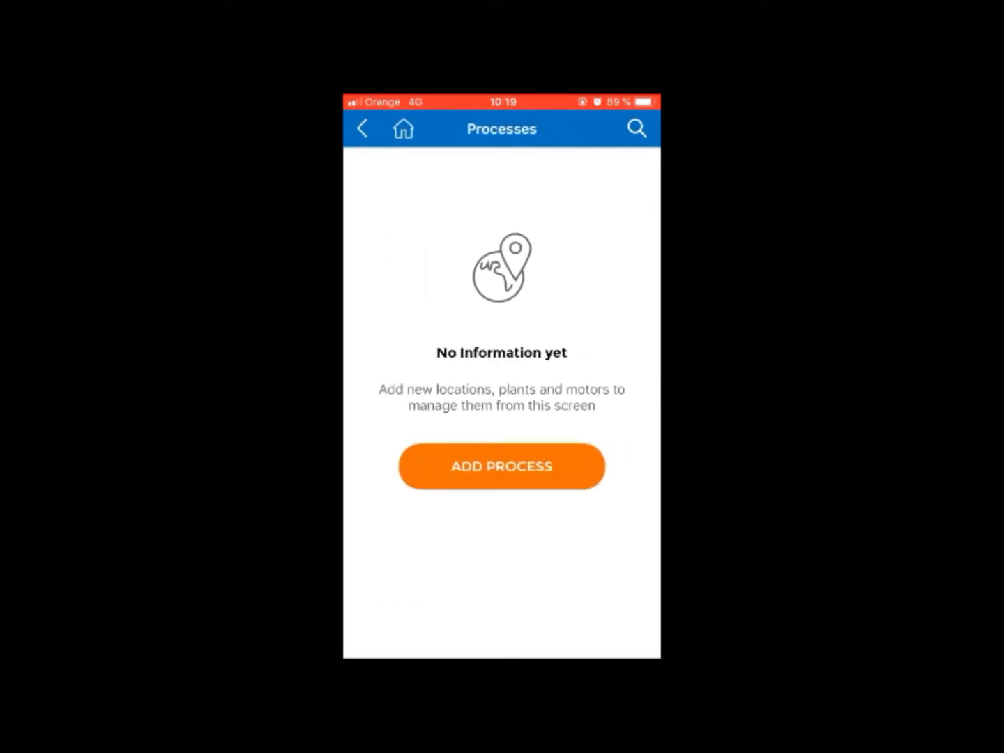
left_click(502, 466)
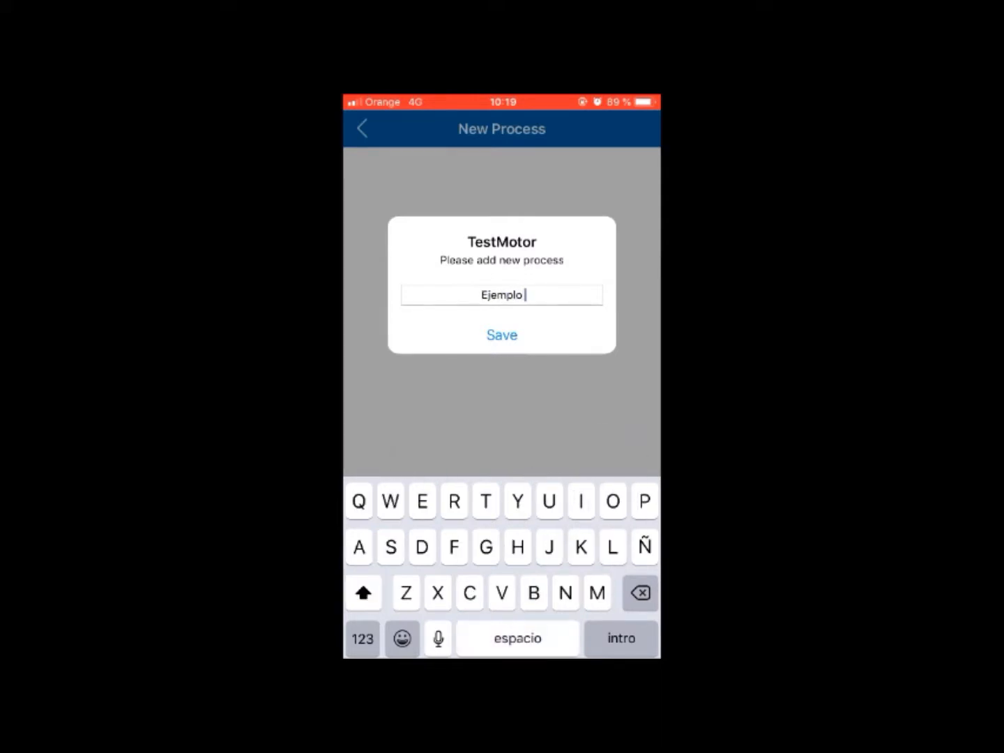
type("App")
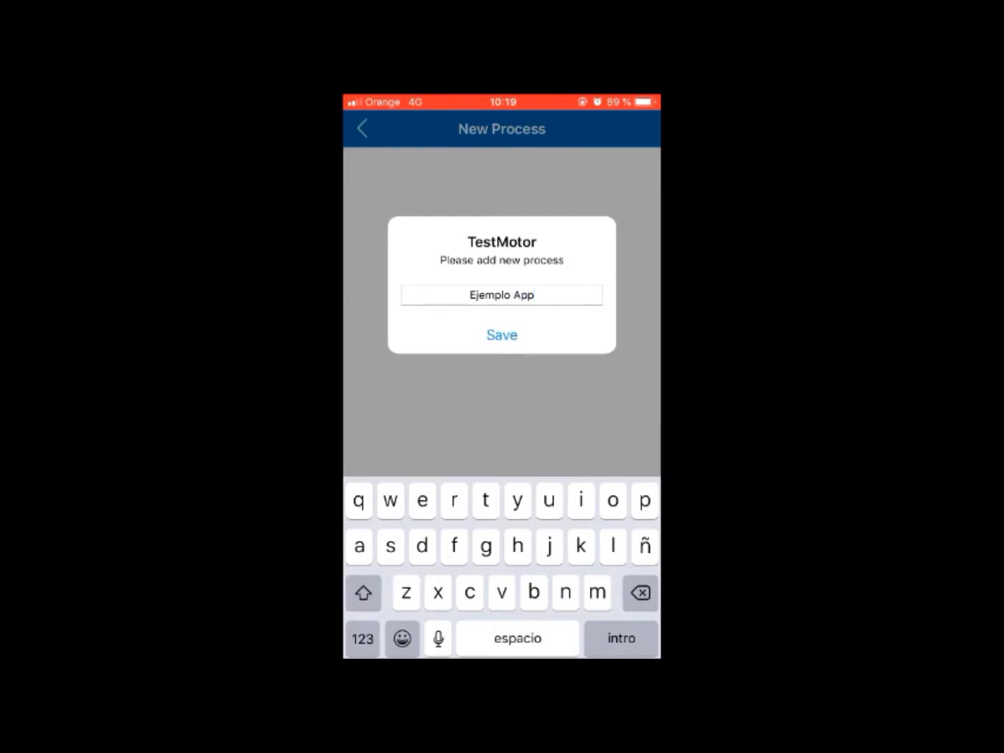
left_click(502, 335)
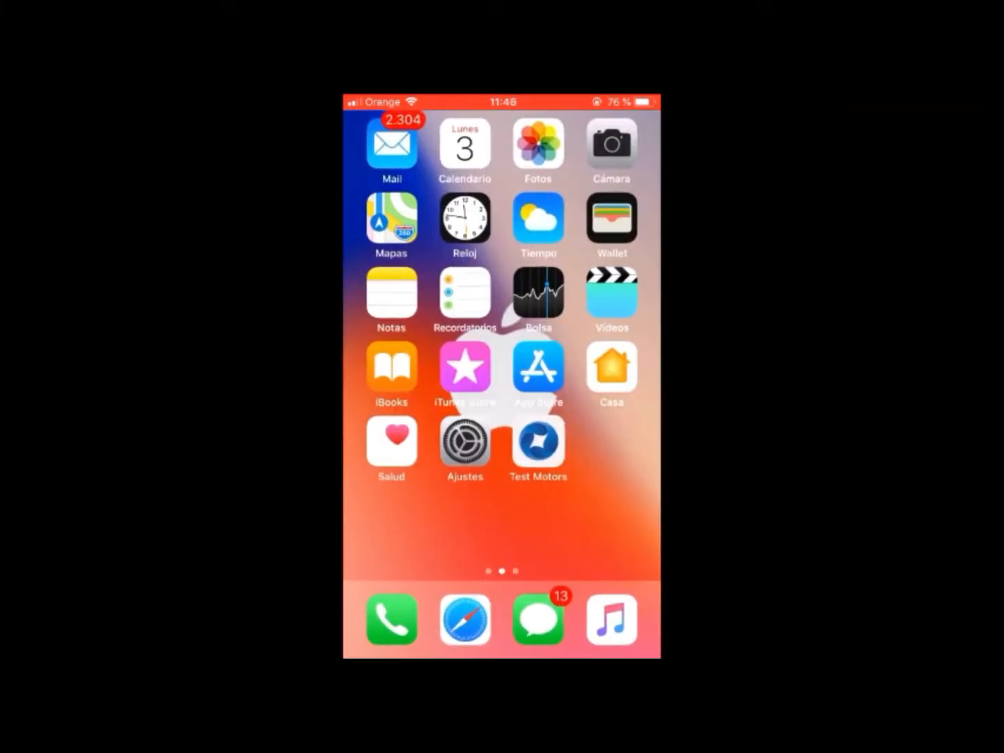
- Check Wi-Fi in Ajustes, then start adding a new motor to reach Device Configuration
left_click(465, 441)
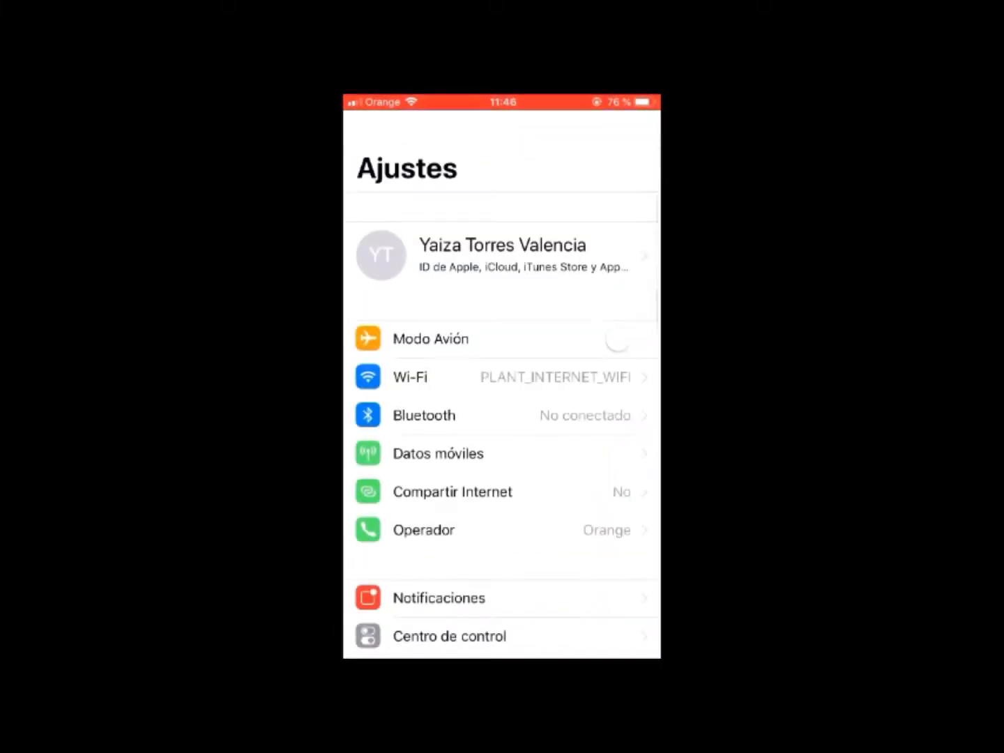
scroll("down", 3)
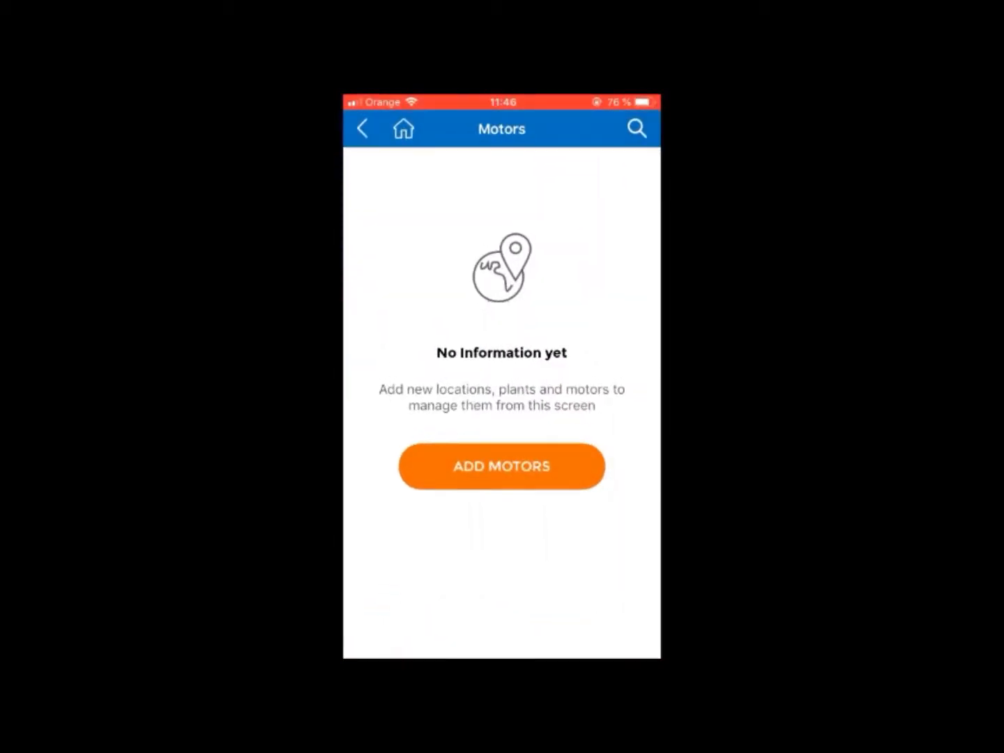
left_click(501, 465)
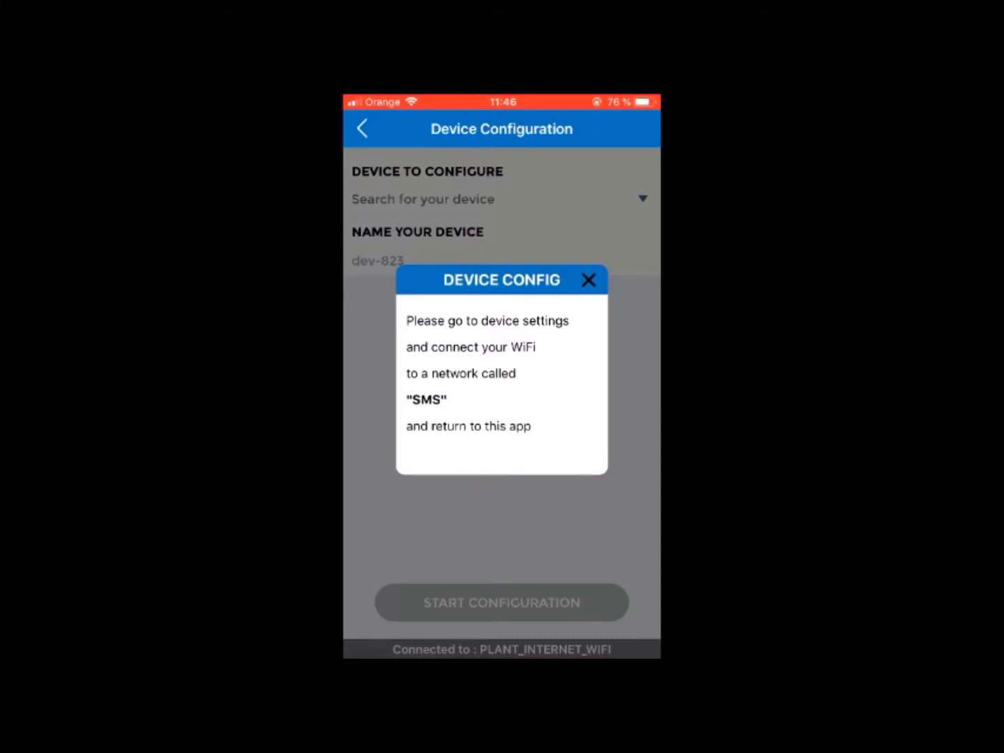
- Switch the phone from PLANT_INTERNET_WIFI to the sensor's SMS00000037Y network
left_click(588, 279)
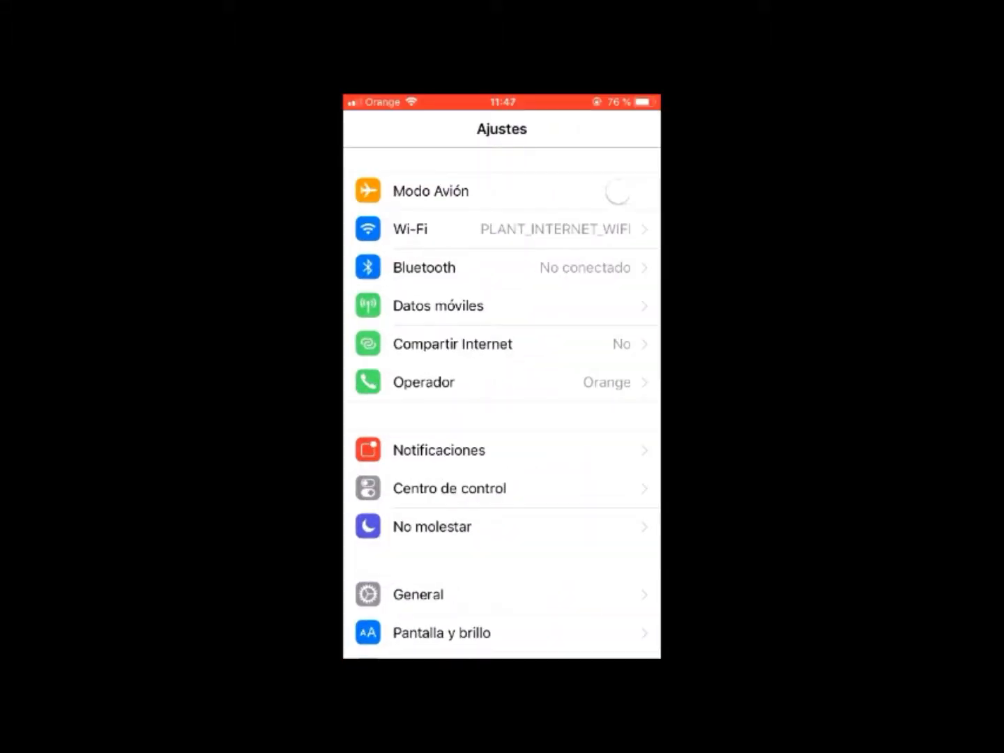
left_click(501, 229)
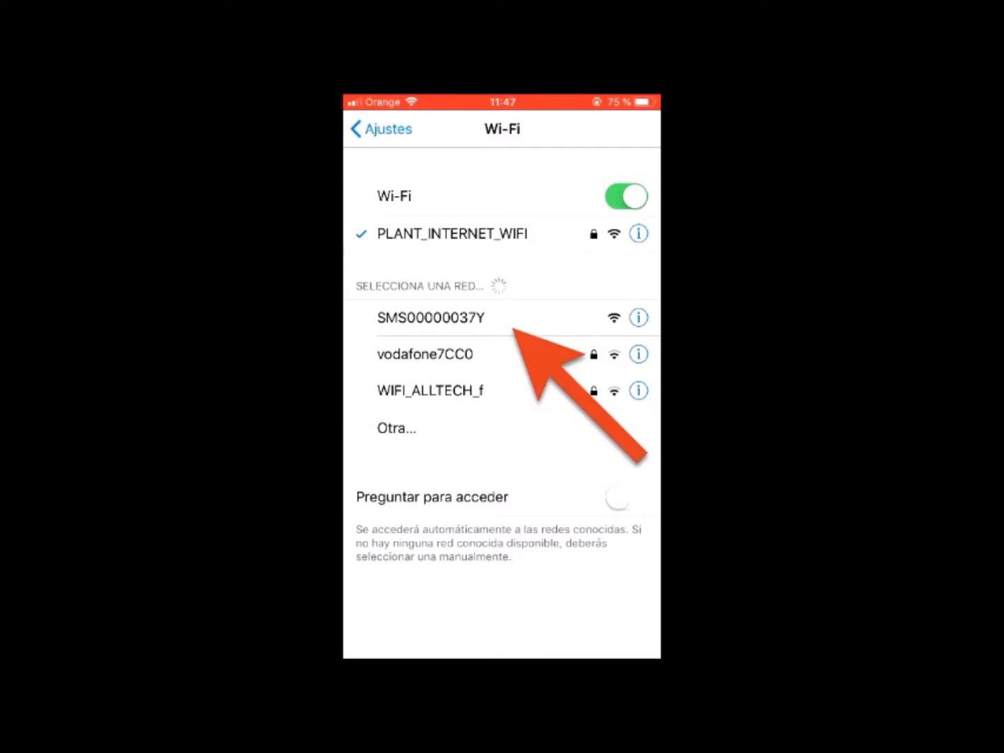
left_click(429, 318)
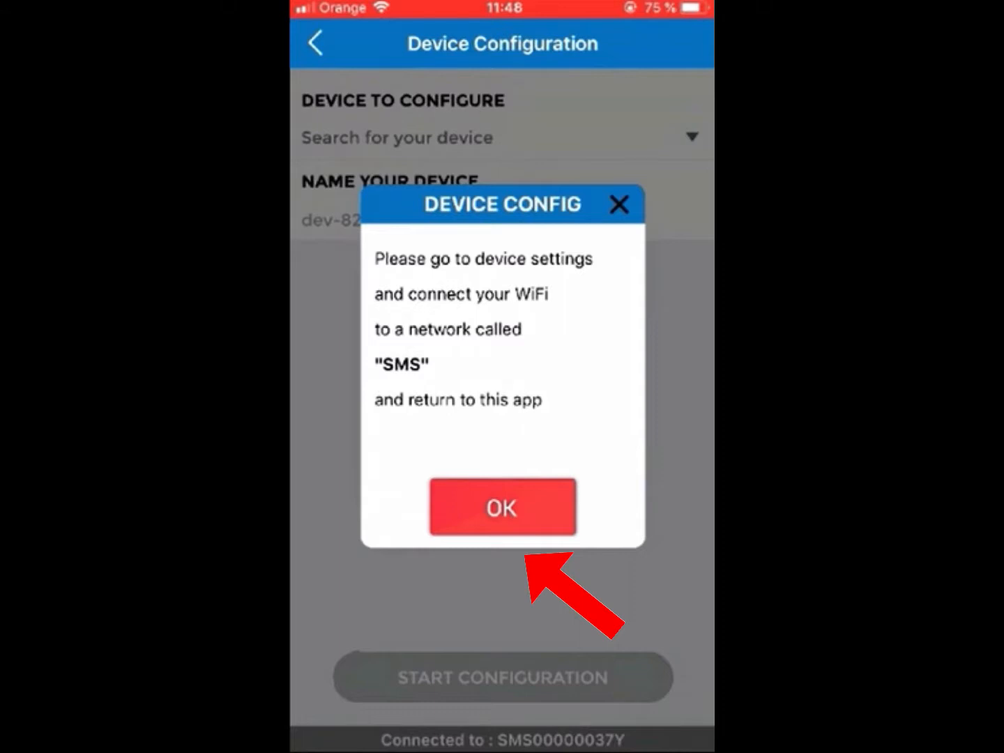
- Name the device and enter the PLANT_INTERNET_WIFI password for sensor SMS00000037Y
left_click(502, 508)
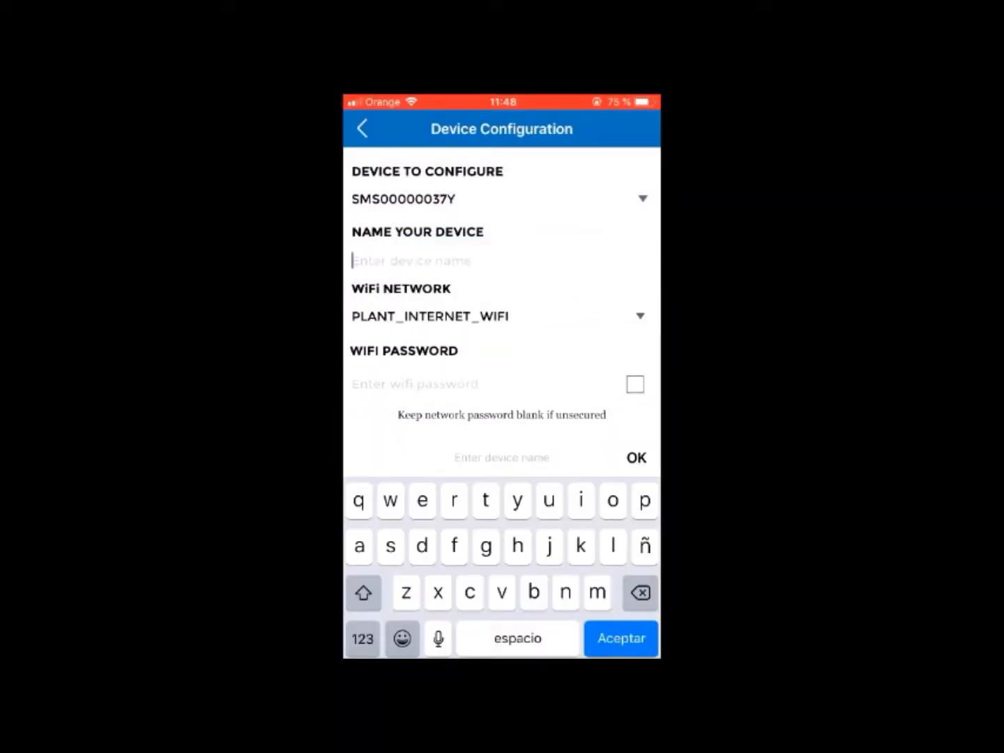
left_click(362, 593)
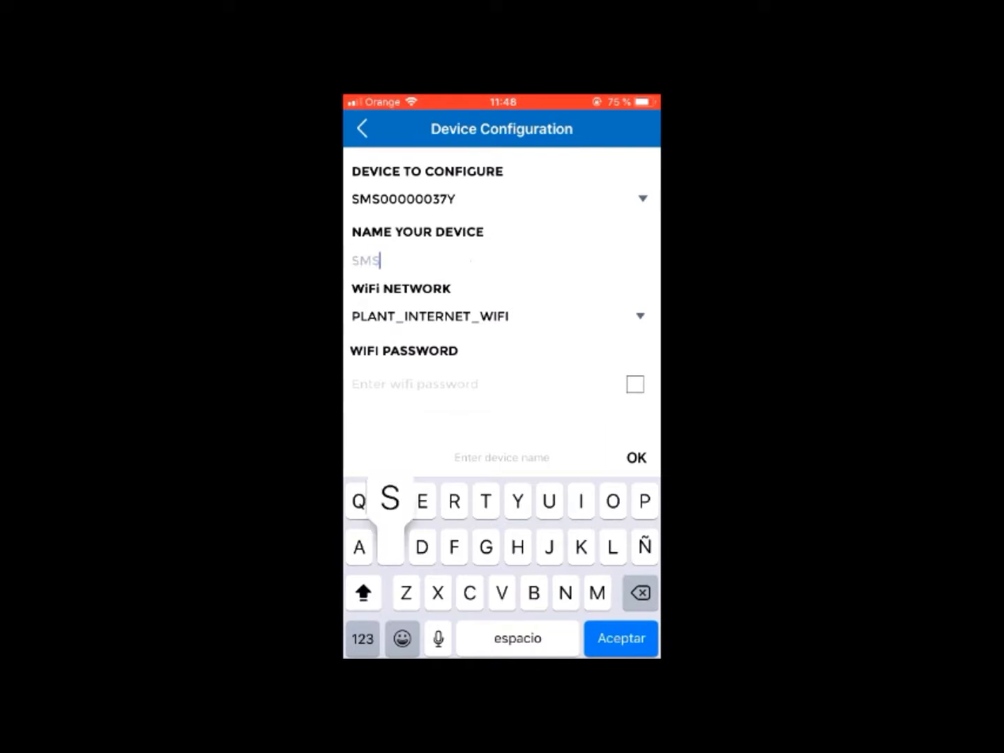
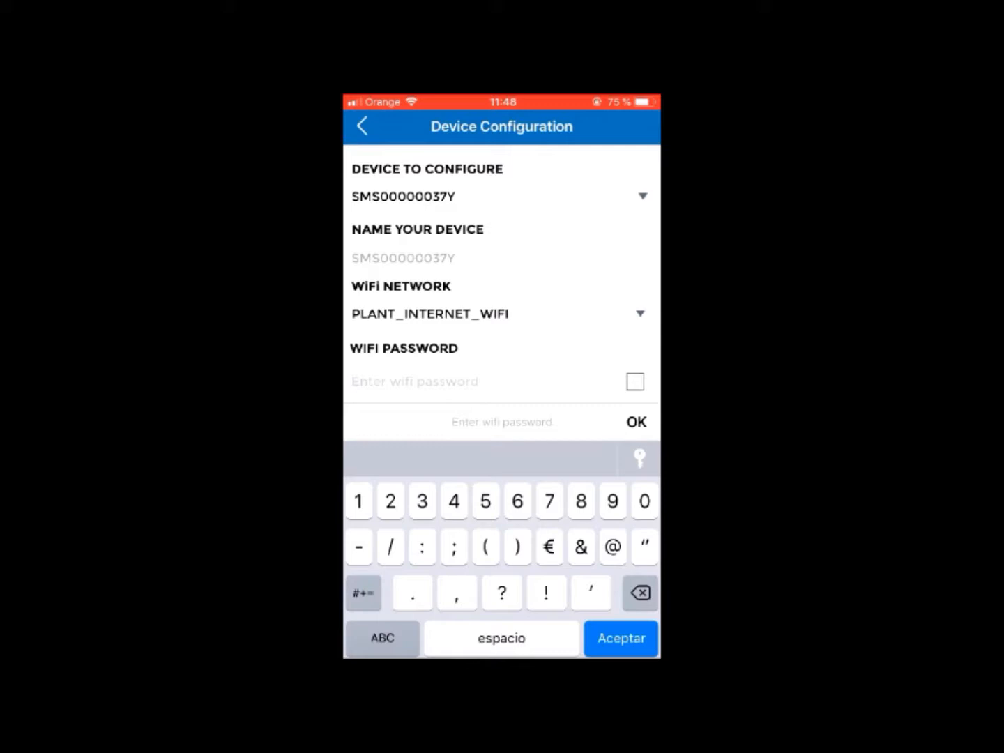
left_click(454, 502)
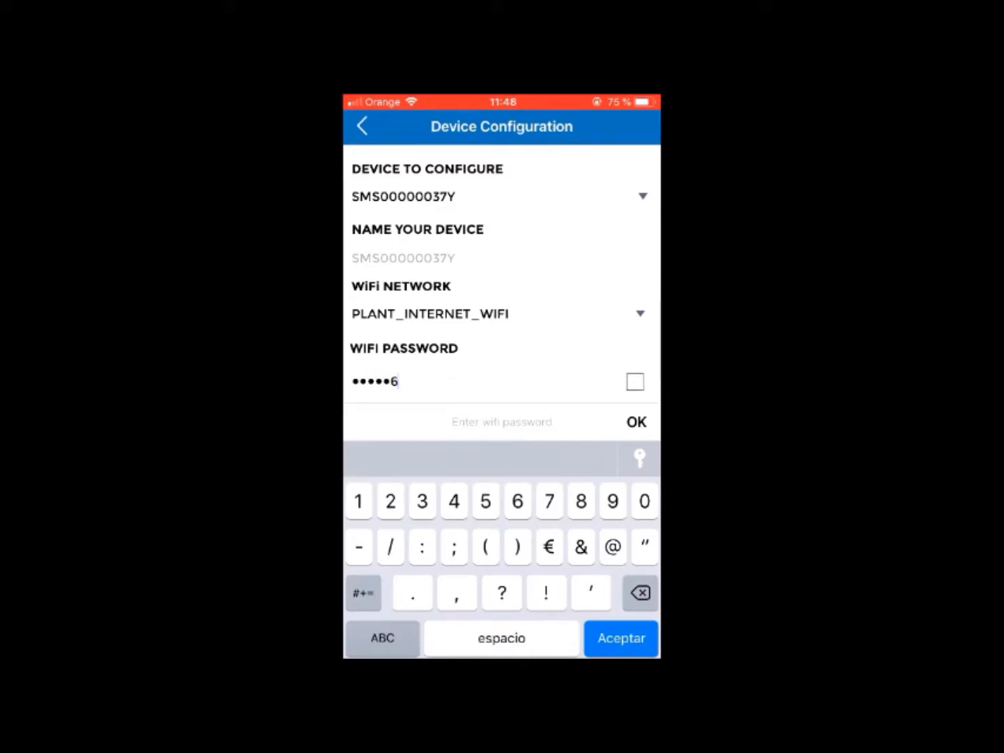
key("backspace")
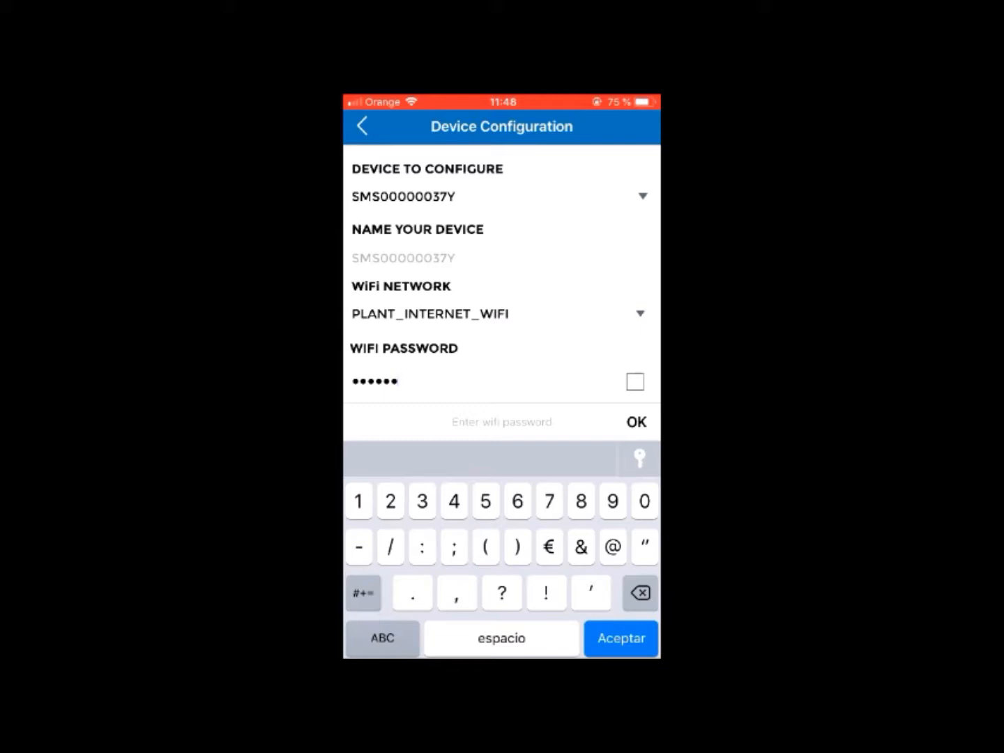
left_click(636, 422)
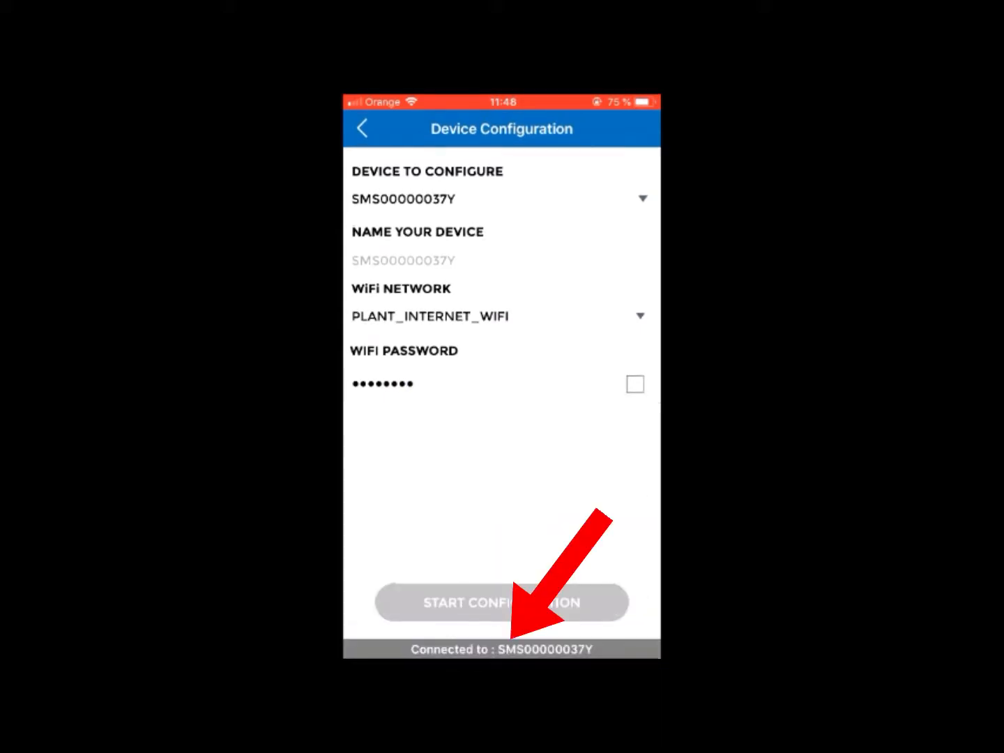
- Run the sensor configuration and acknowledge the Success dialog to reach the New Motor form
left_click(501, 603)
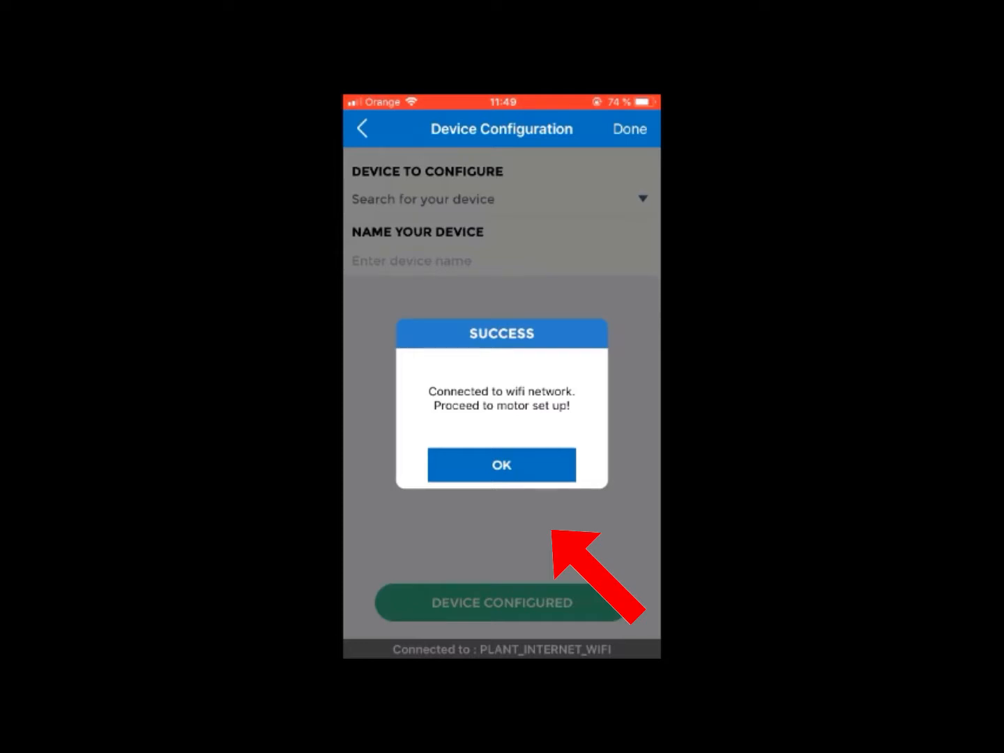
left_click(502, 466)
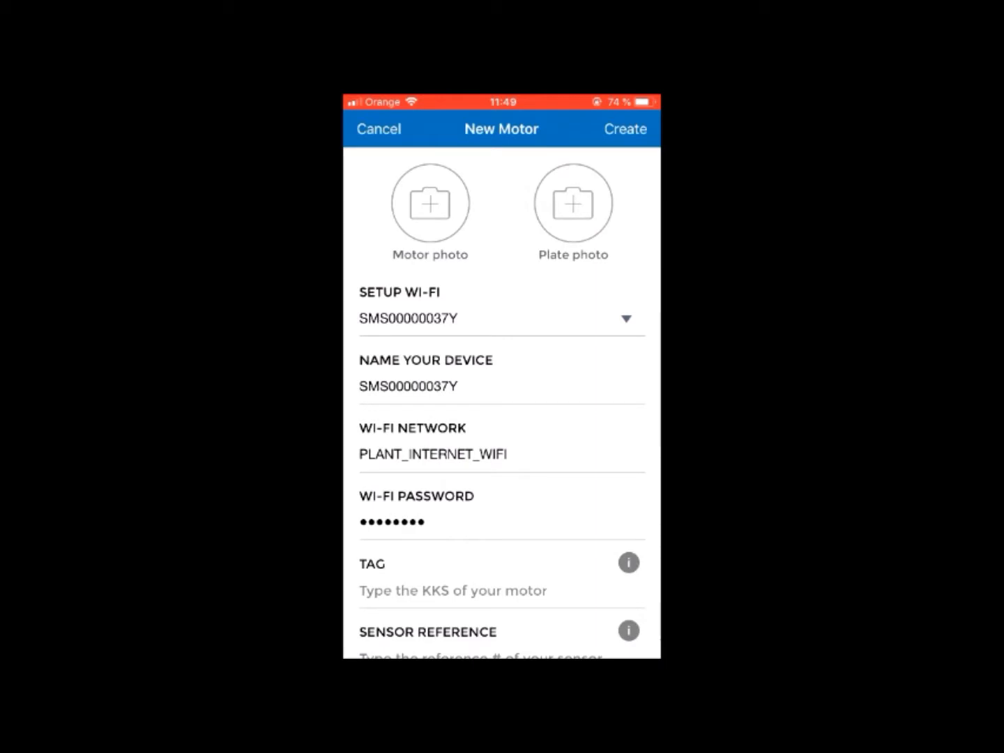
- Tag the new motor Motor 123 and enter its sensor reference from the serial number
scroll("down", 3)
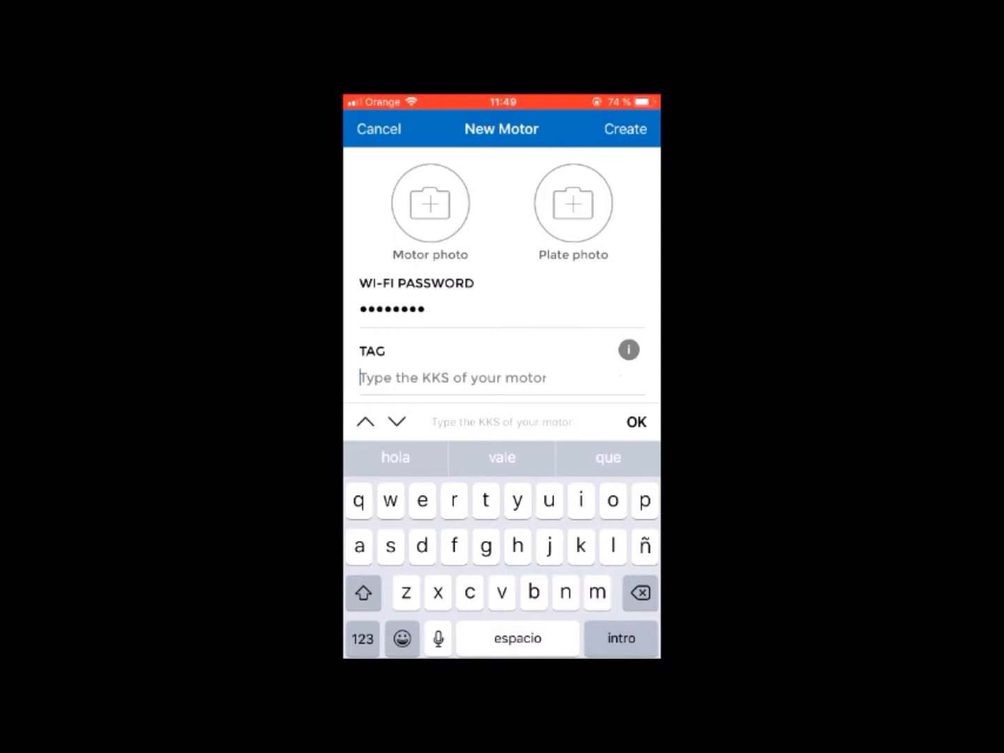
type("Motor")
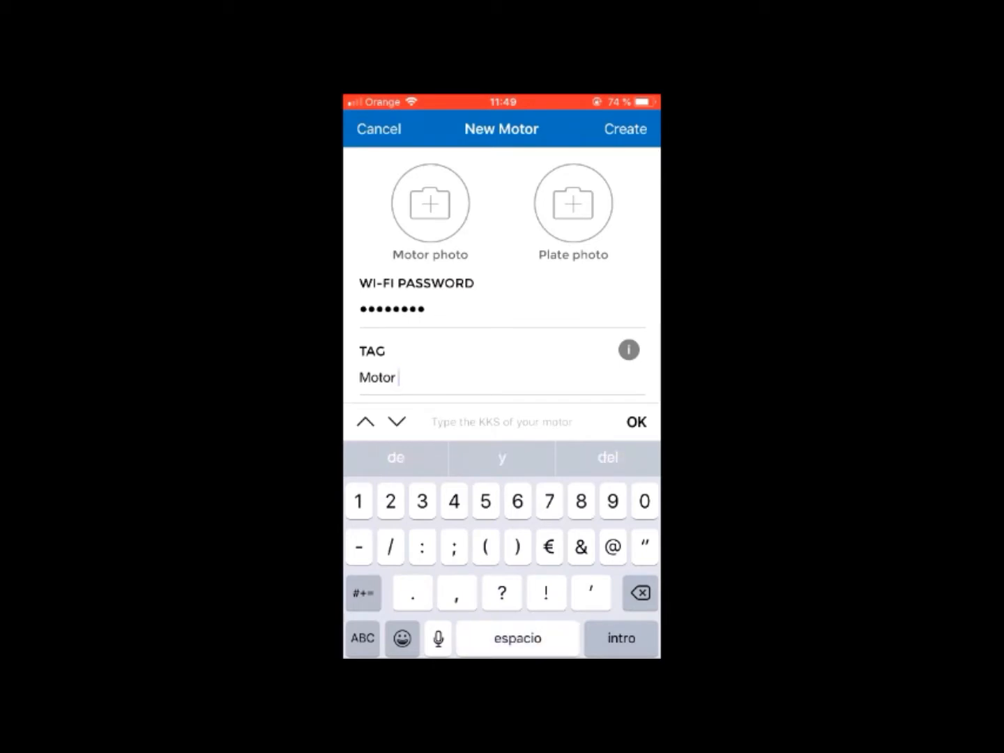
type("123")
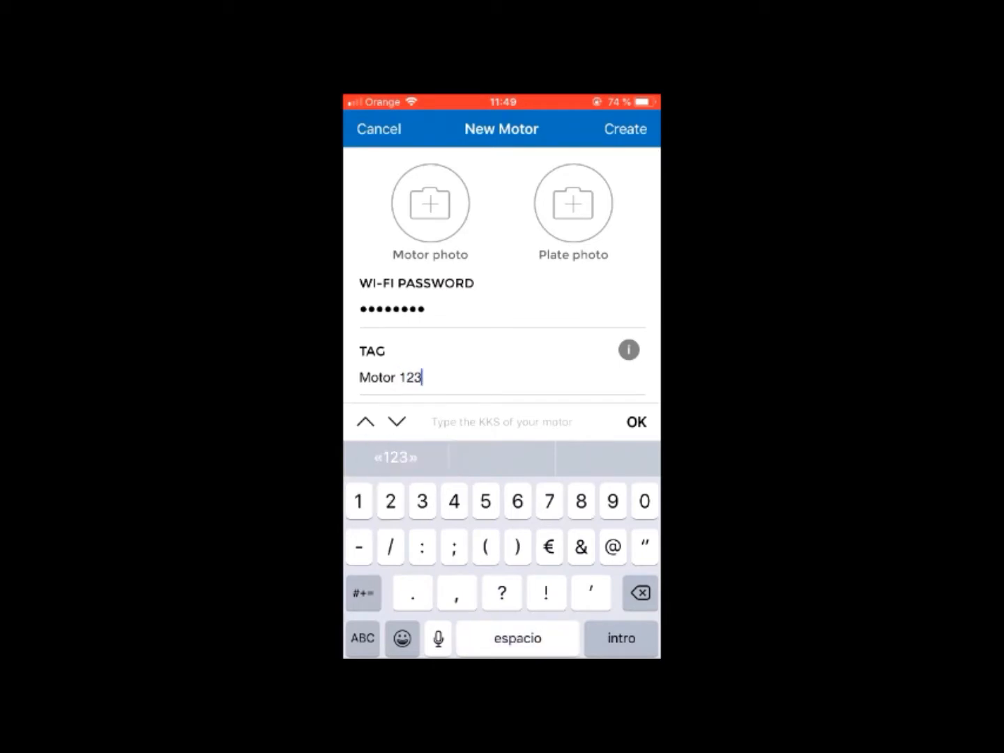
left_click(636, 421)
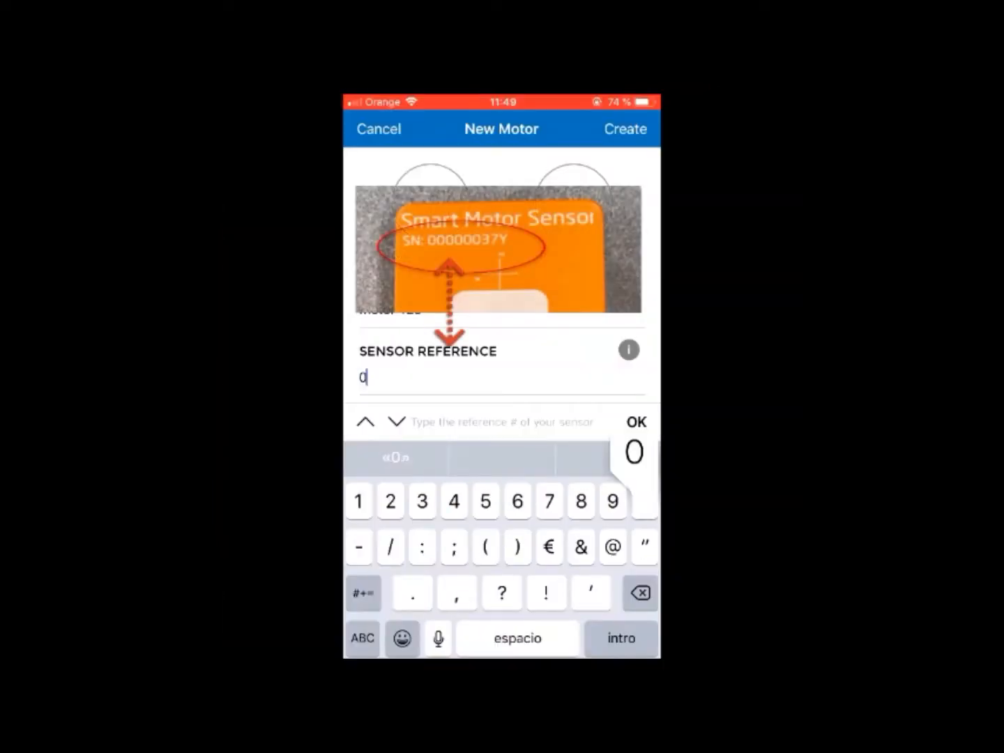
type("000")
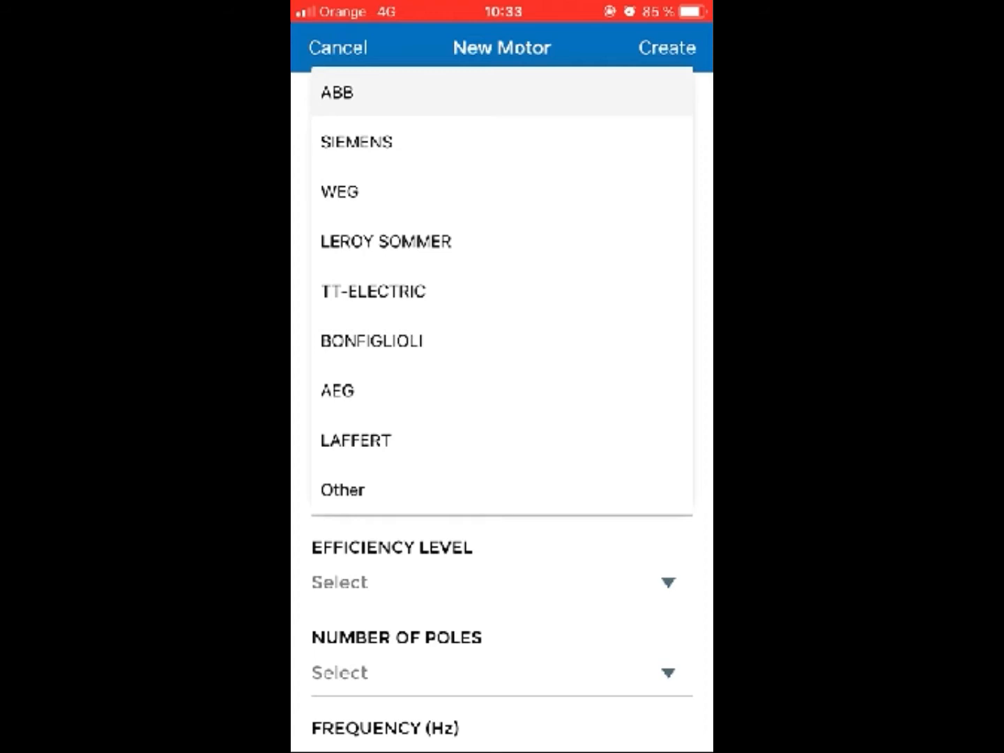
- Select motor type M3AA 132 SB-2, auto-filling speed 2915, current 11, efficiency 88 and bearings 6208/6206
left_click(339, 92)
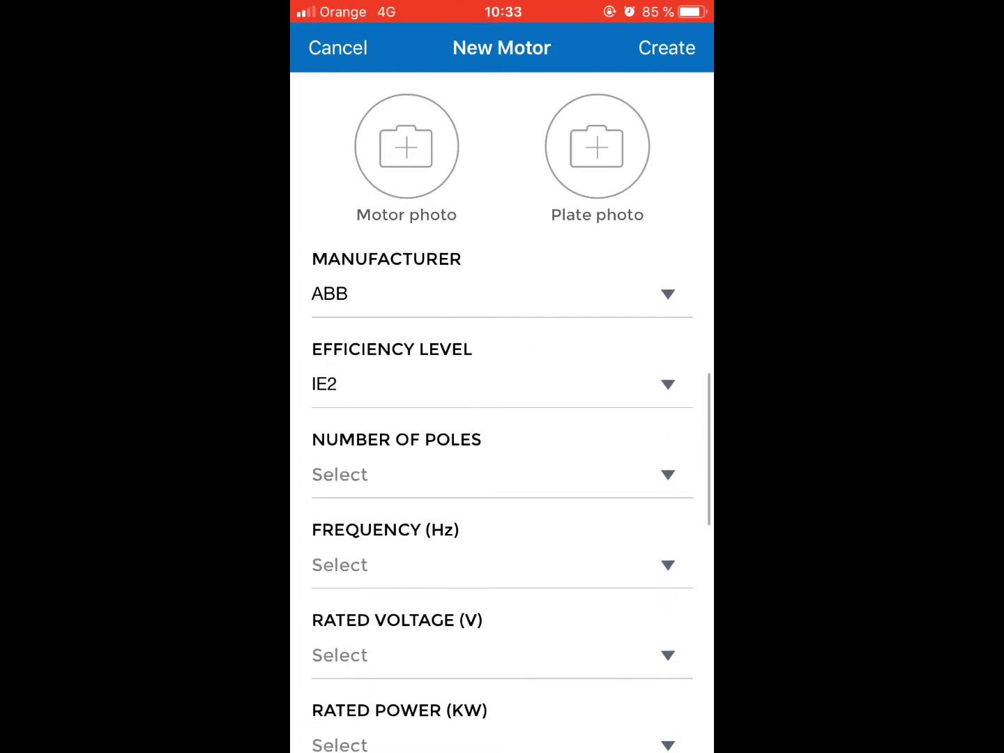
left_click(502, 475)
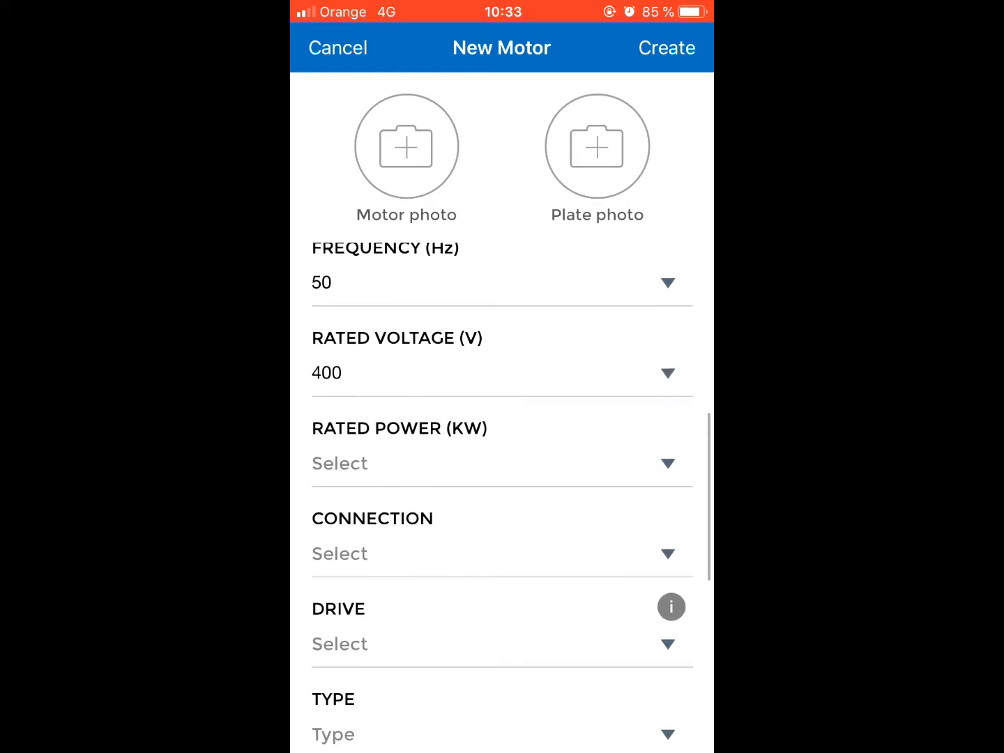
left_click(502, 463)
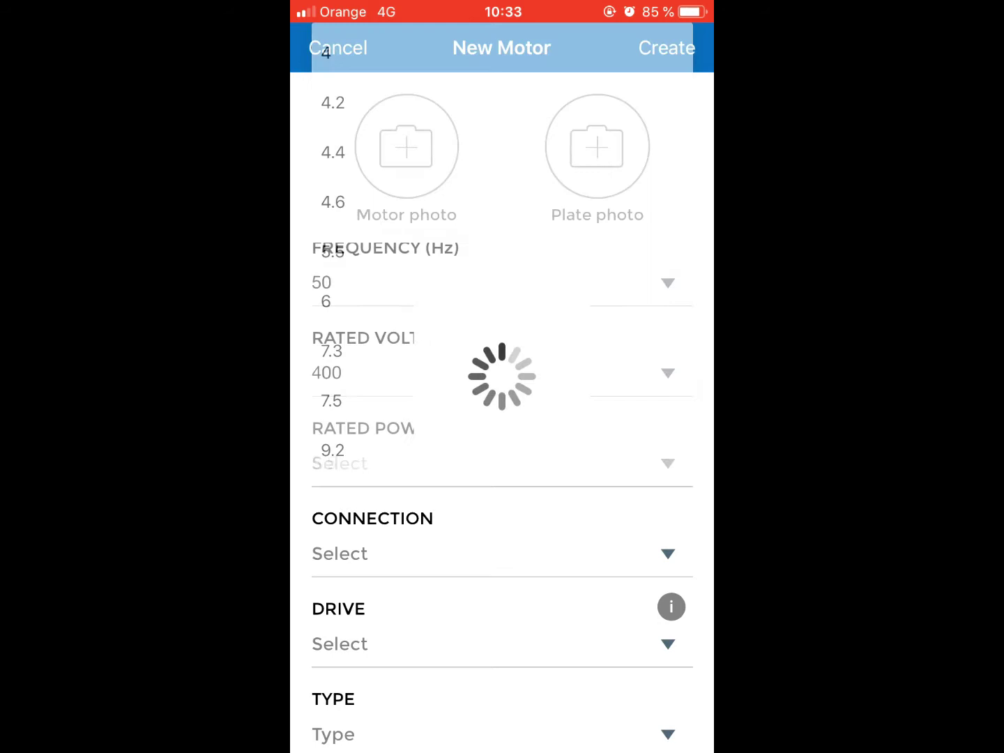
left_click(502, 554)
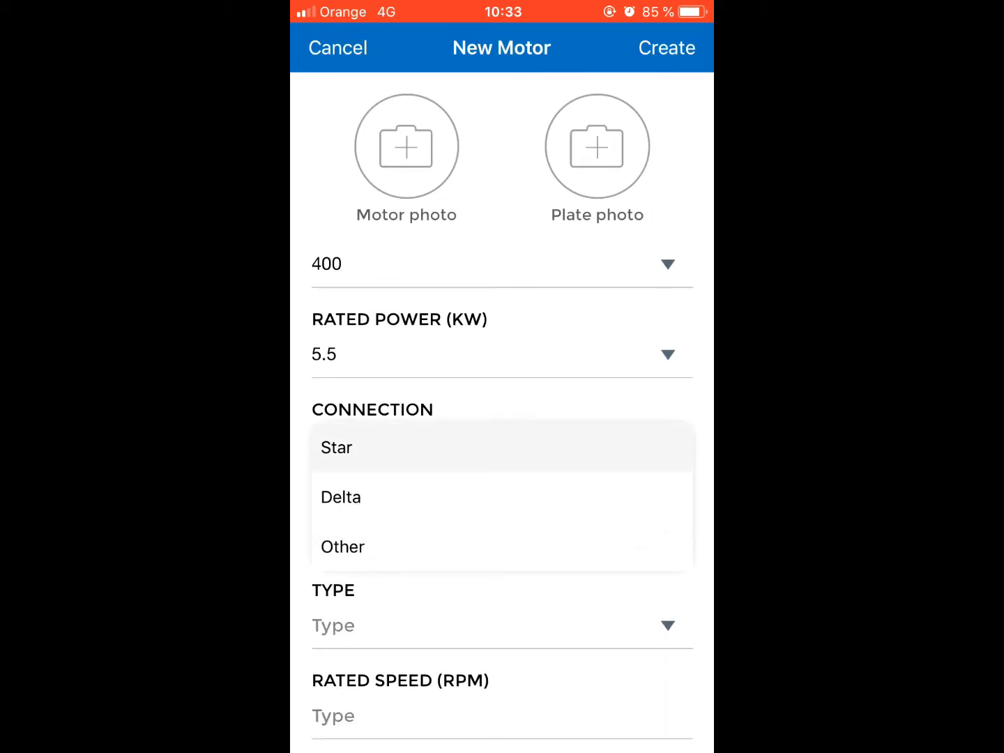
left_click(336, 447)
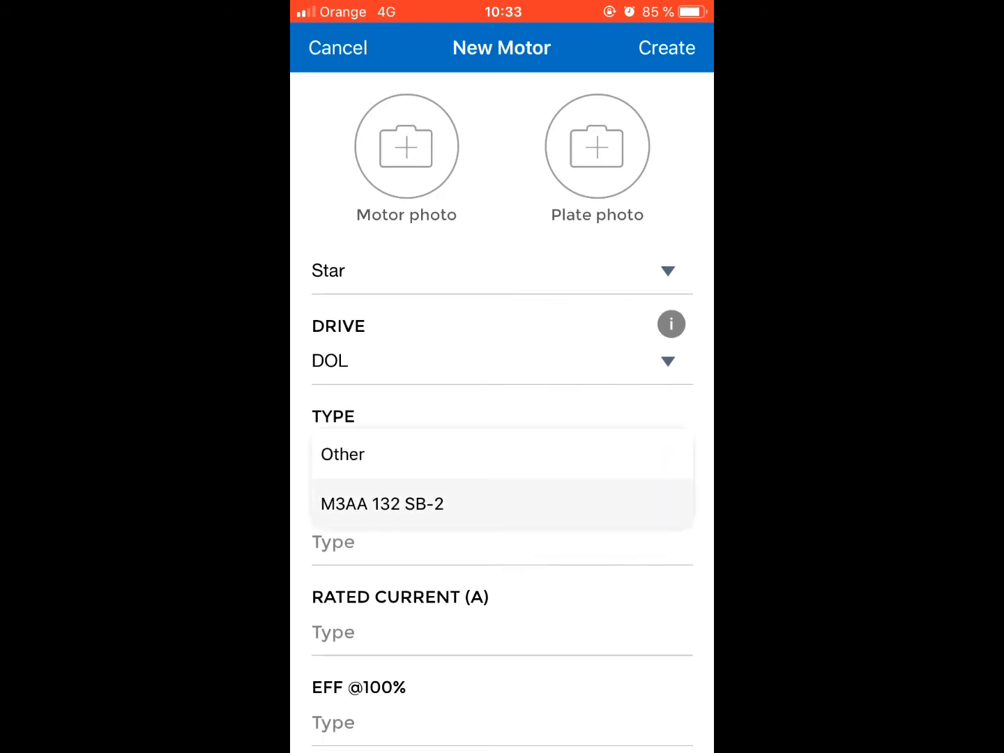
left_click(382, 503)
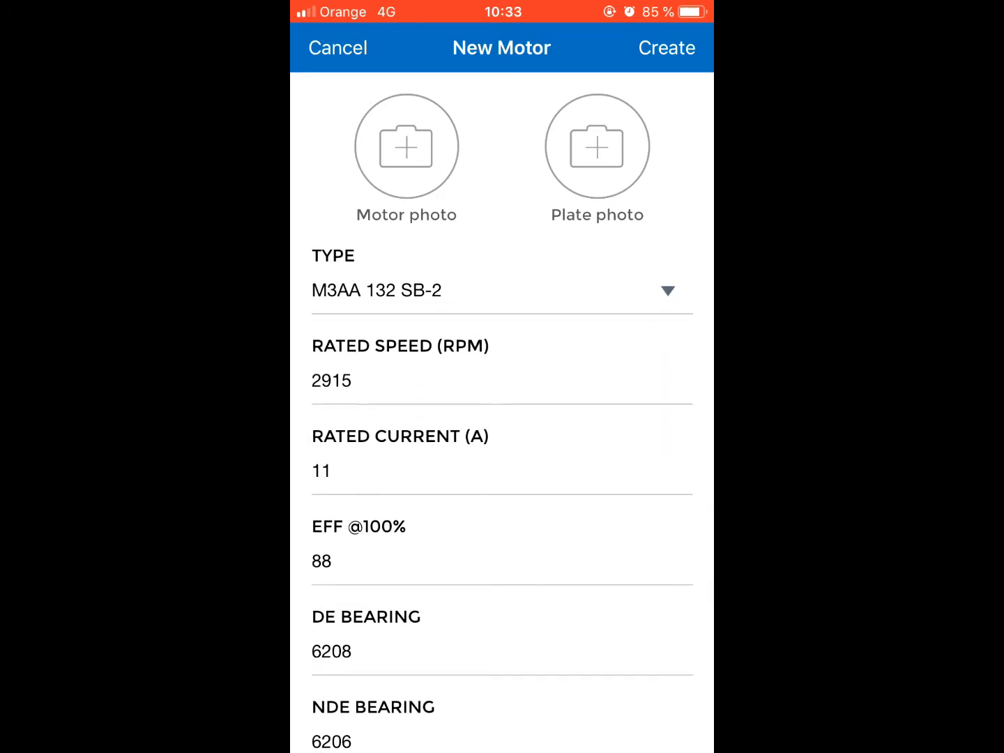
scroll("down", 3)
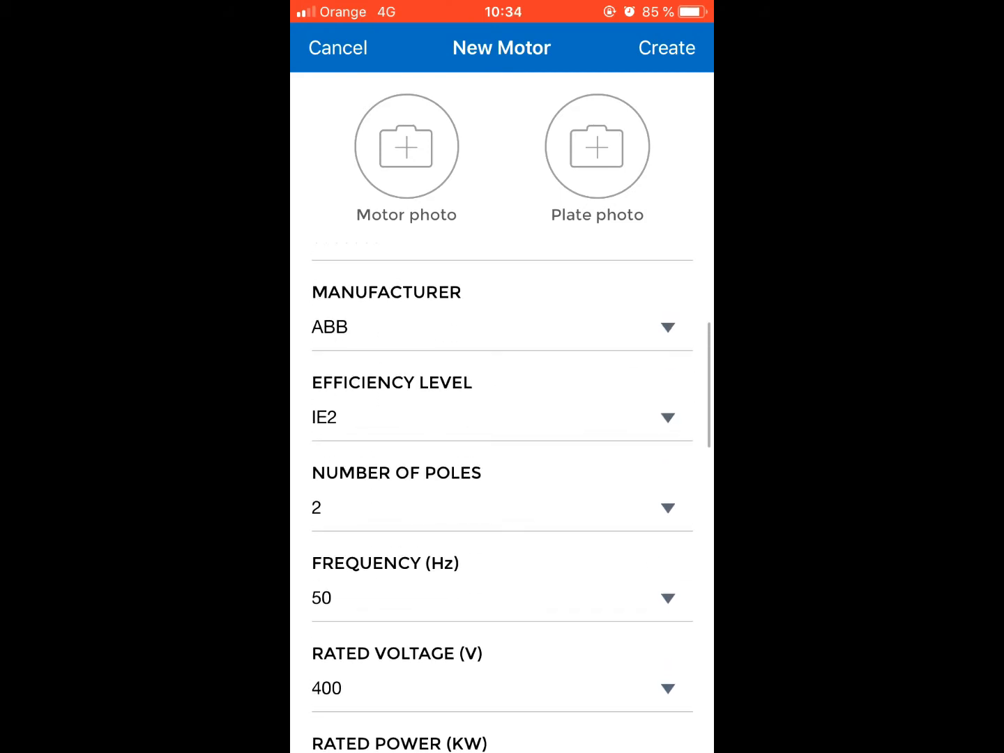
scroll("down", 3)
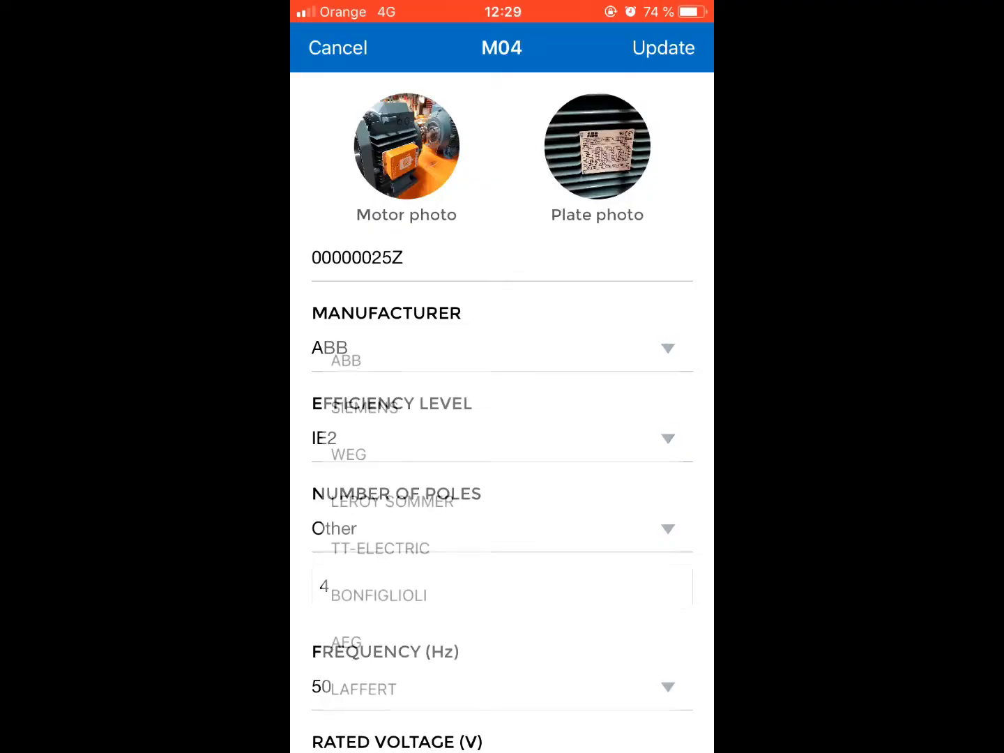
- Set M04's manufacturer to Other and enter the custom name 'JKL'
left_click(500, 349)
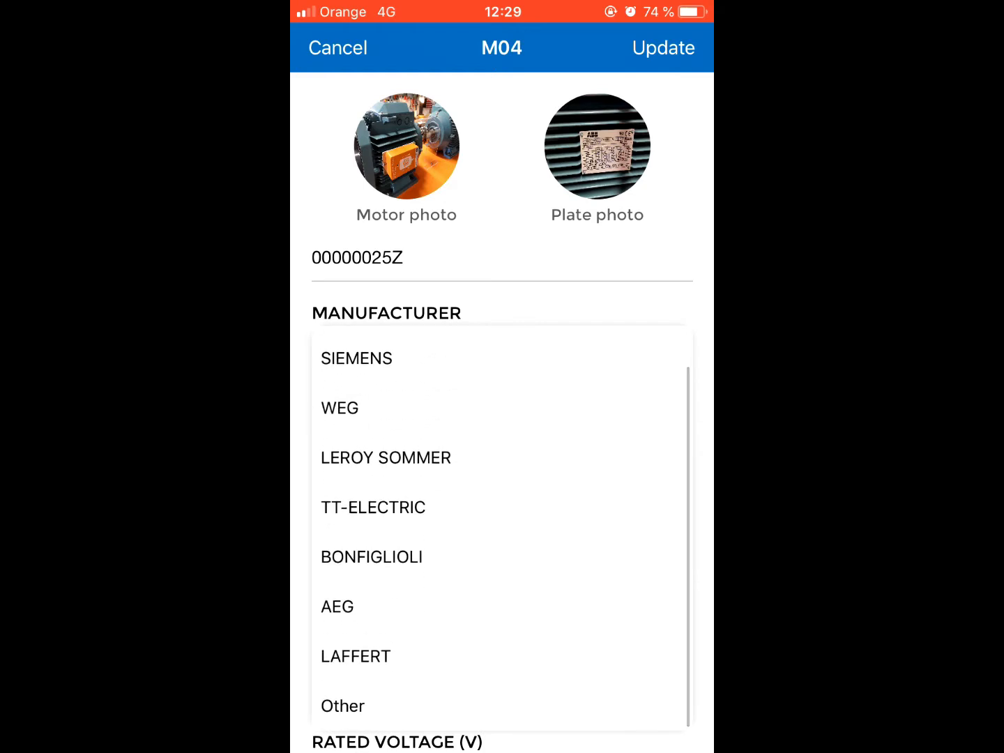
left_click(343, 705)
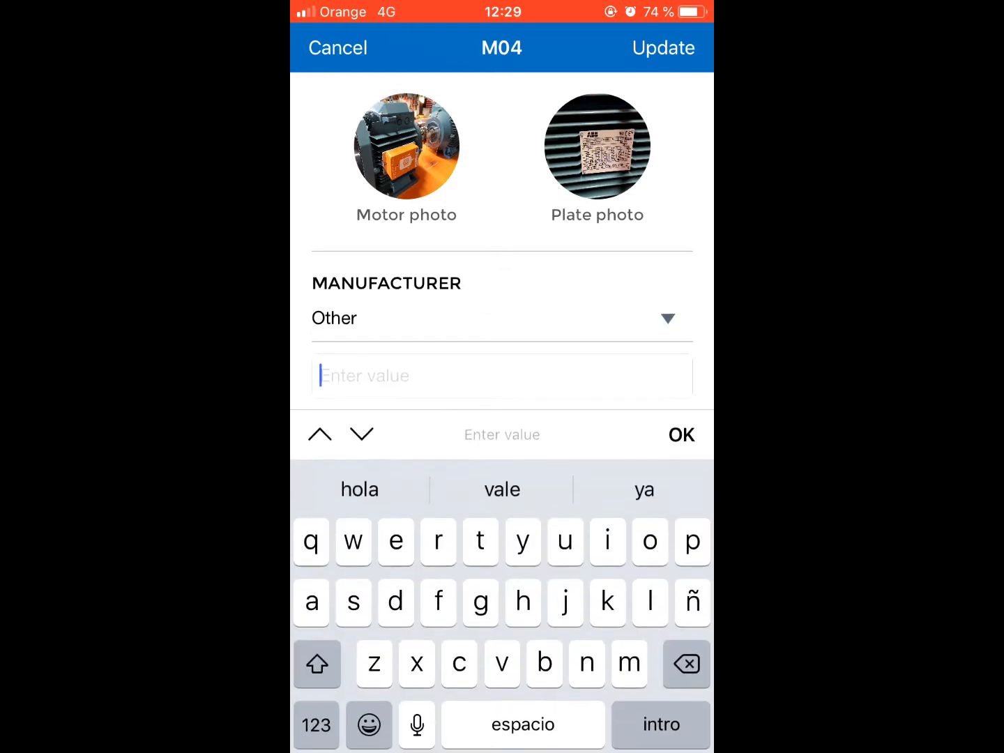
left_click(318, 664)
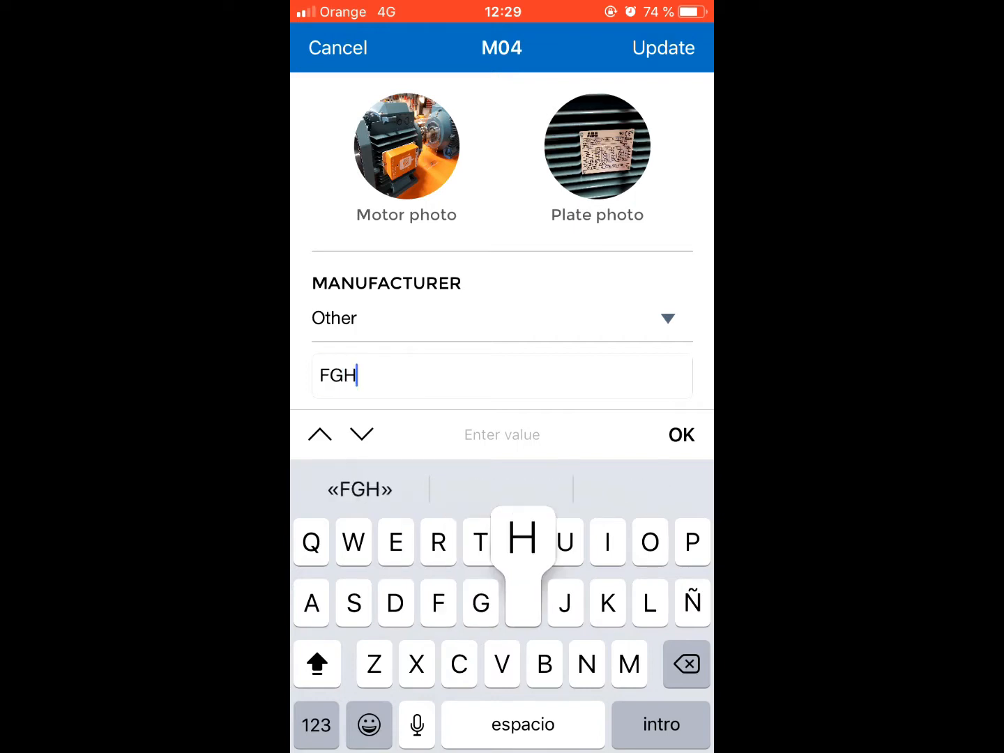
type("JKL")
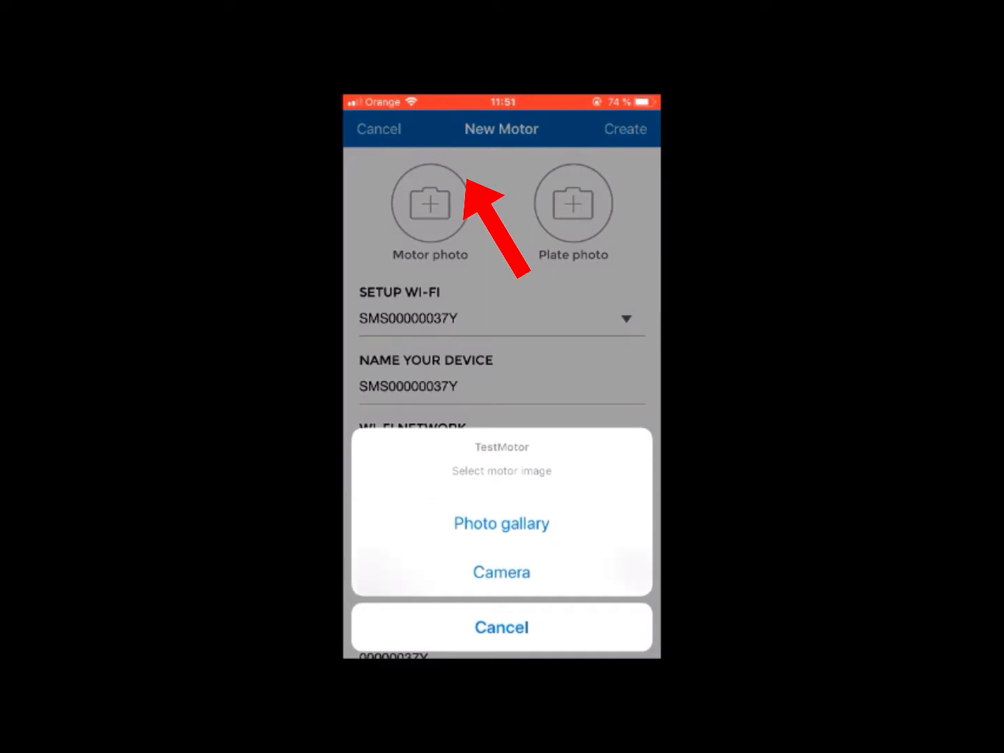
- Capture the motor photo with the camera for the new motor form
left_click(501, 572)
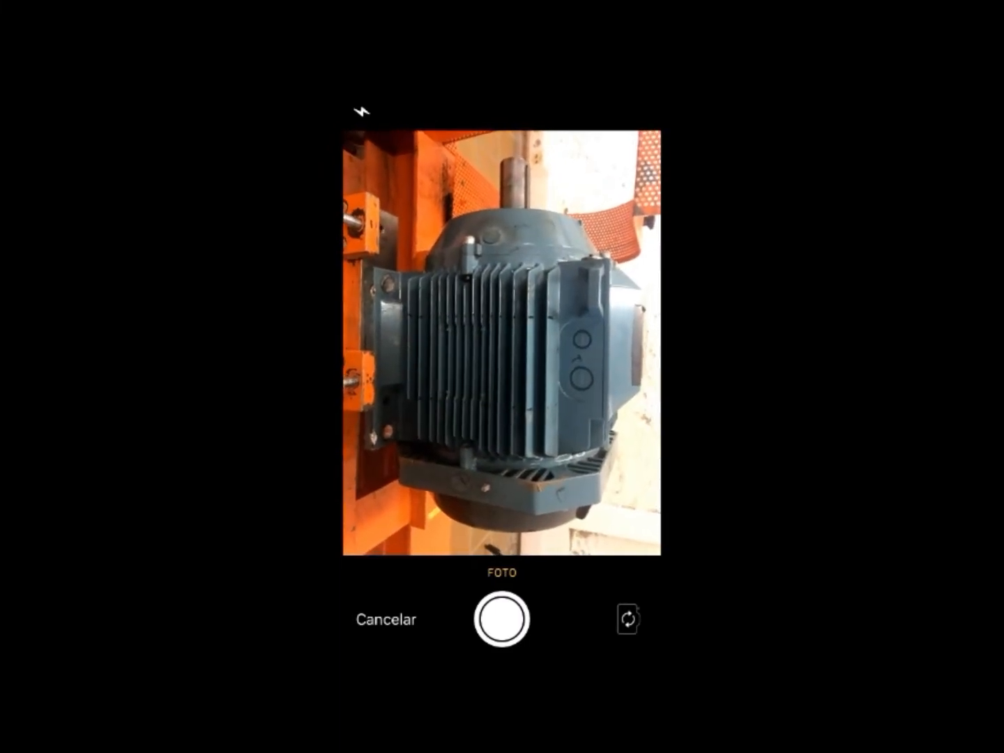
left_click(499, 619)
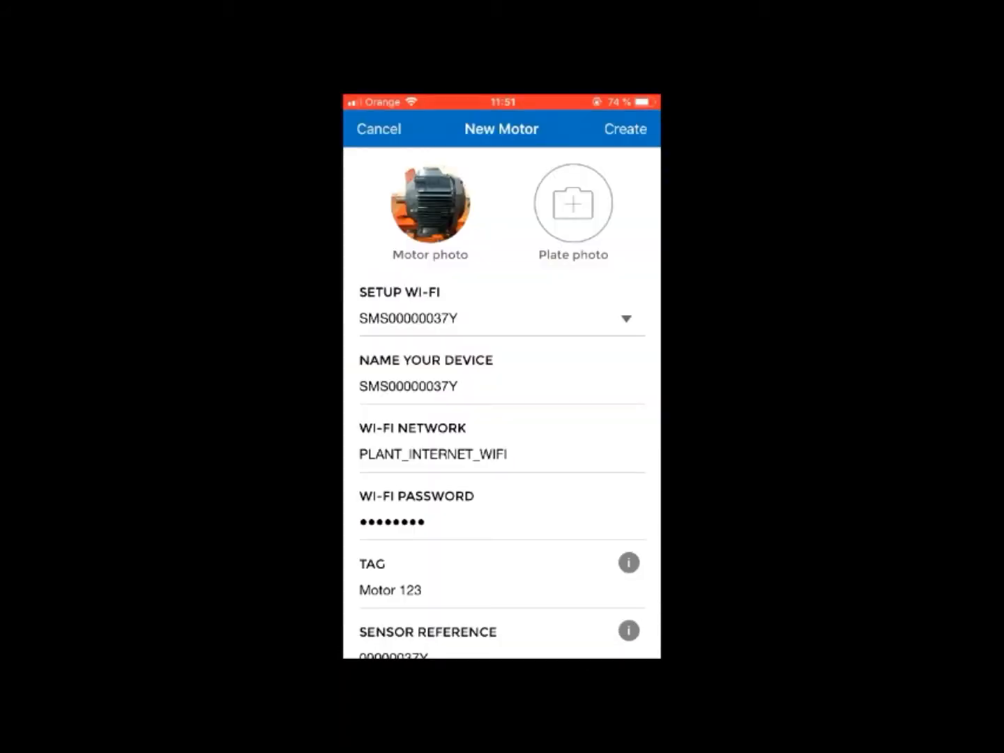
- Capture the nameplate photo with the camera
left_click(571, 203)
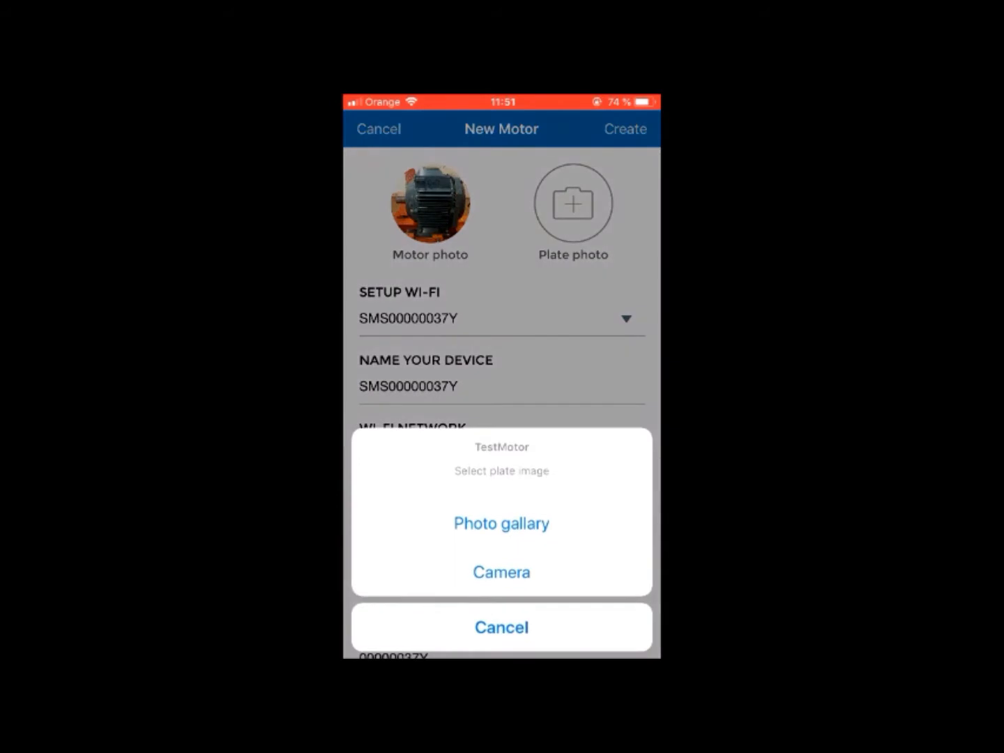
left_click(501, 572)
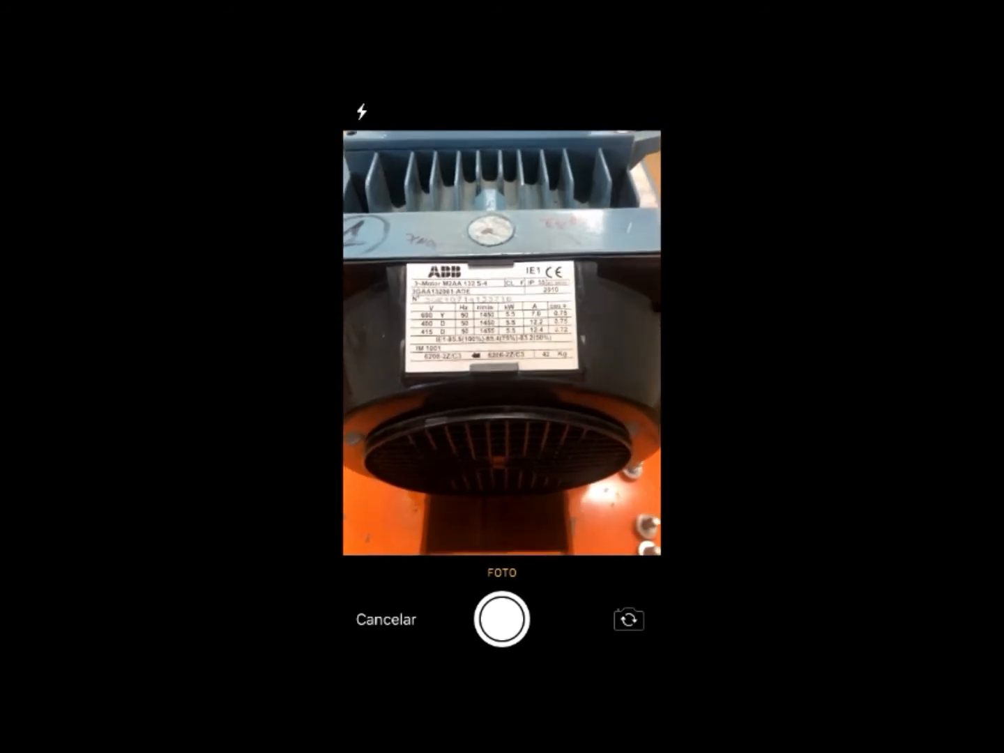
left_click(502, 619)
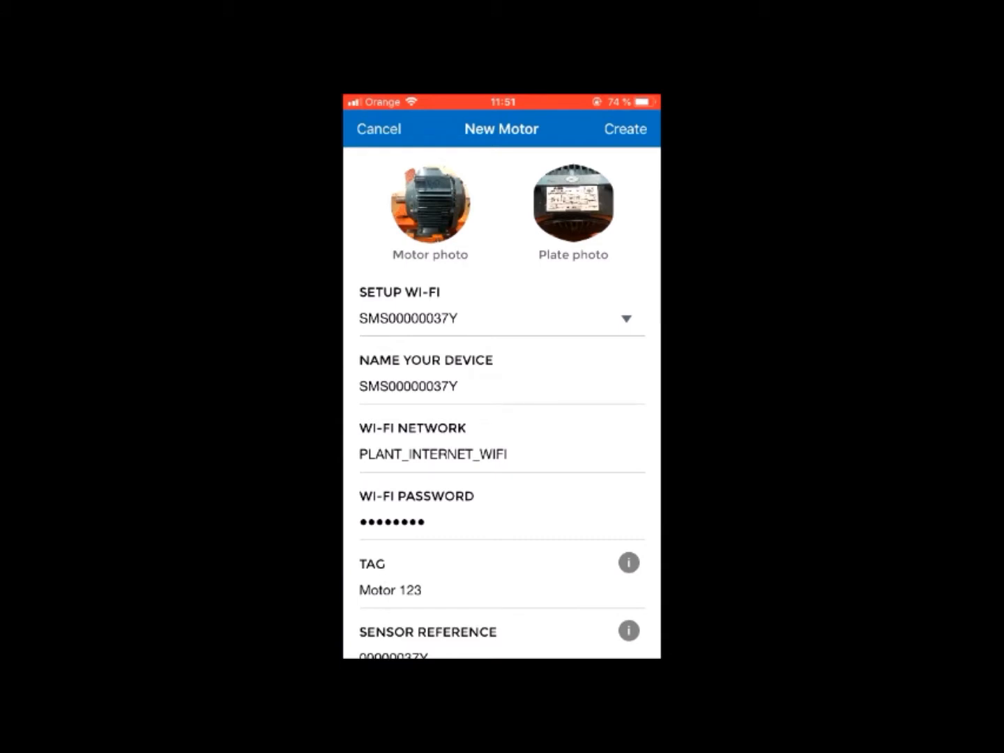
- Scroll through the ABB specifications and bearings down to the CREATE button
scroll("down", 3)
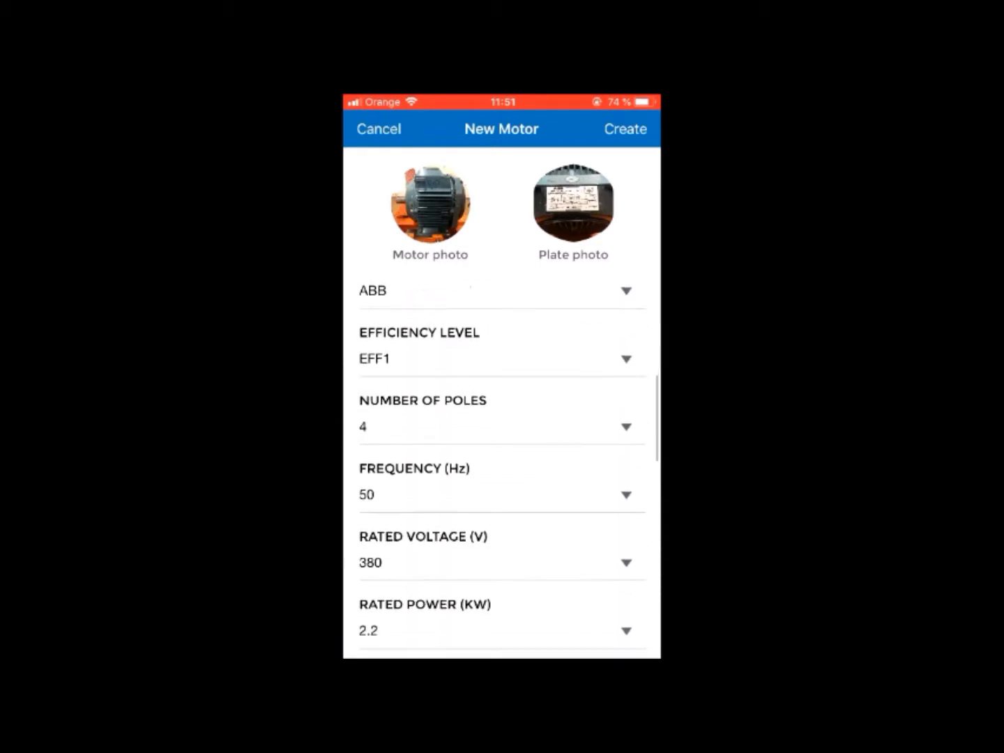
scroll("down", 3)
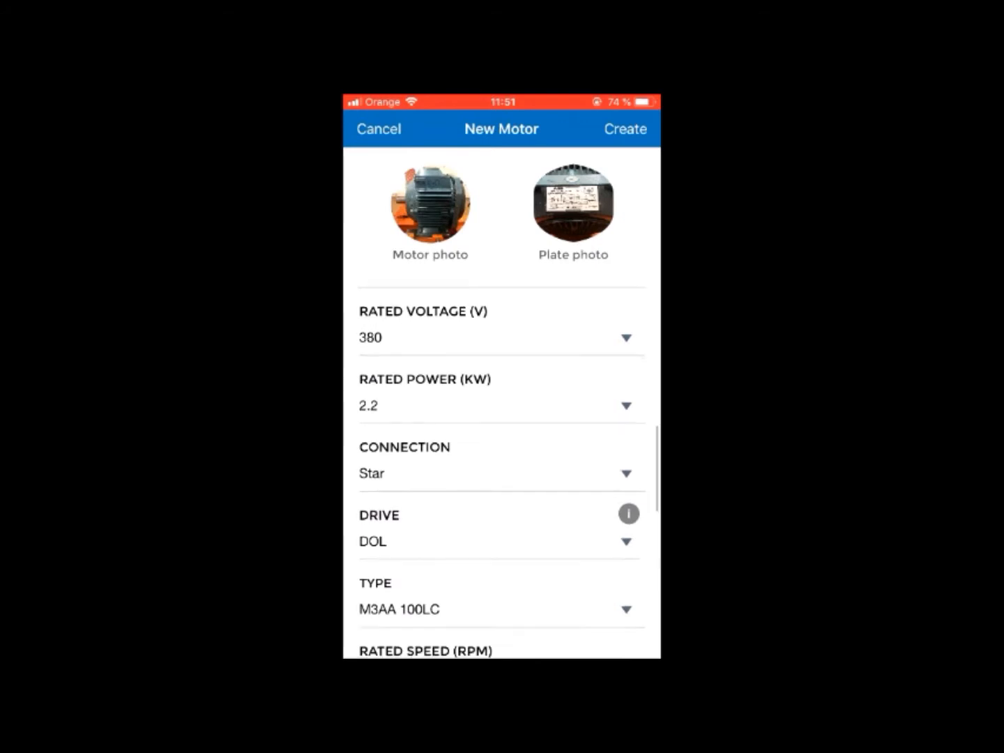
scroll("down", 3)
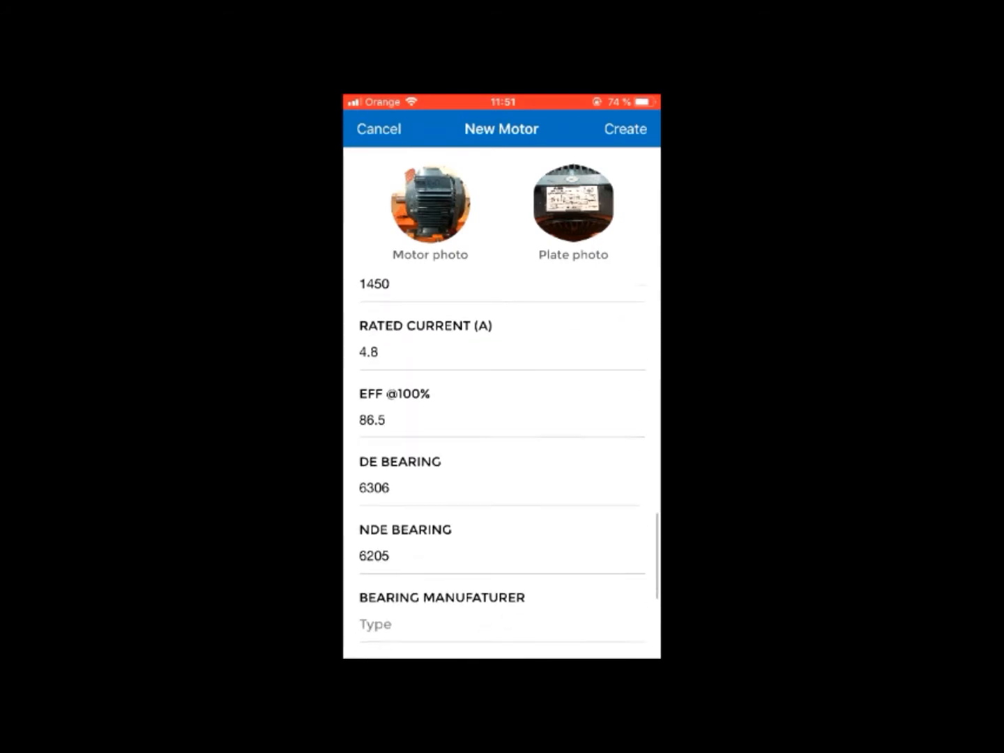
scroll("down", 3)
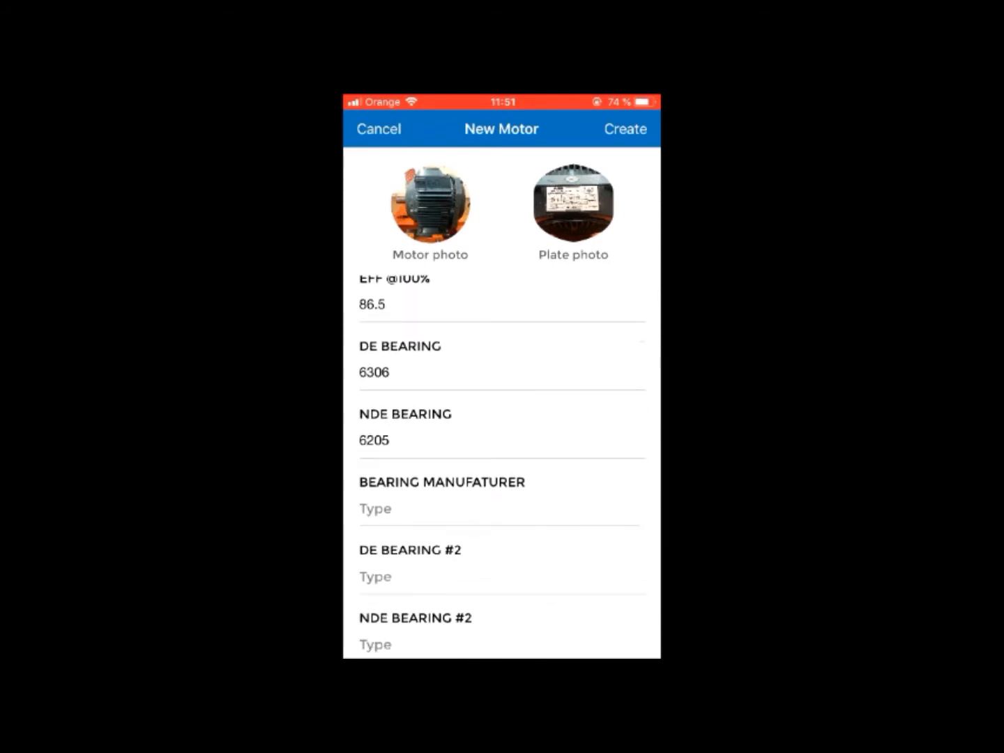
scroll("down", 3)
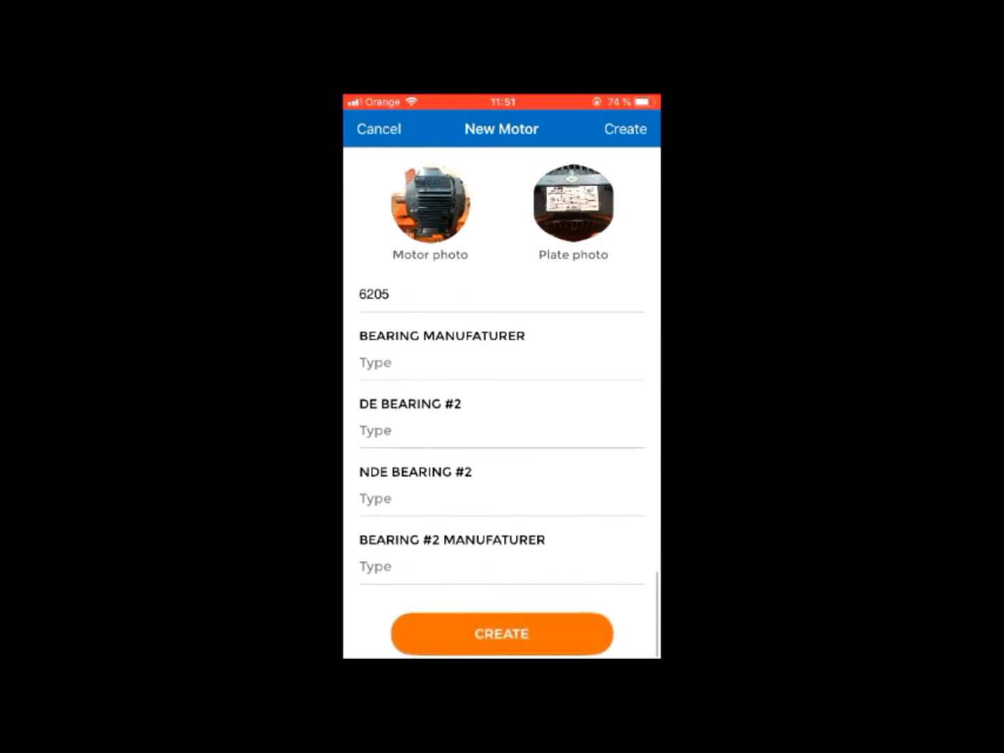
left_click(625, 128)
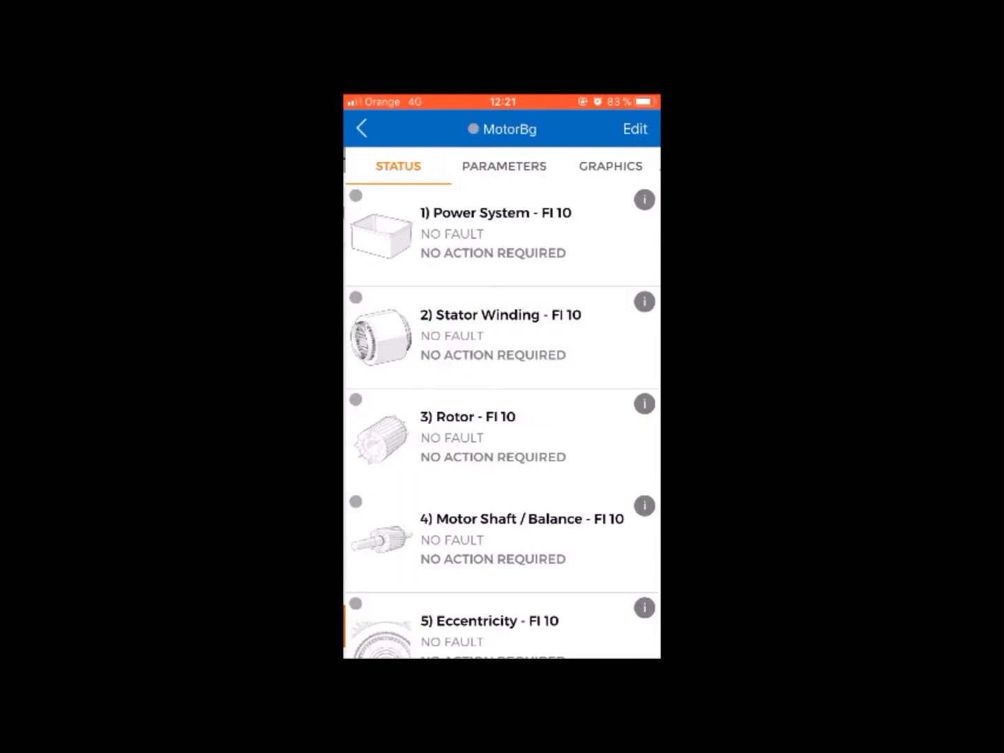
- Review MotorBg's status and parameters, then browse 19992 P-02 BOMBA's status with its alignment warning
scroll("down", 3)
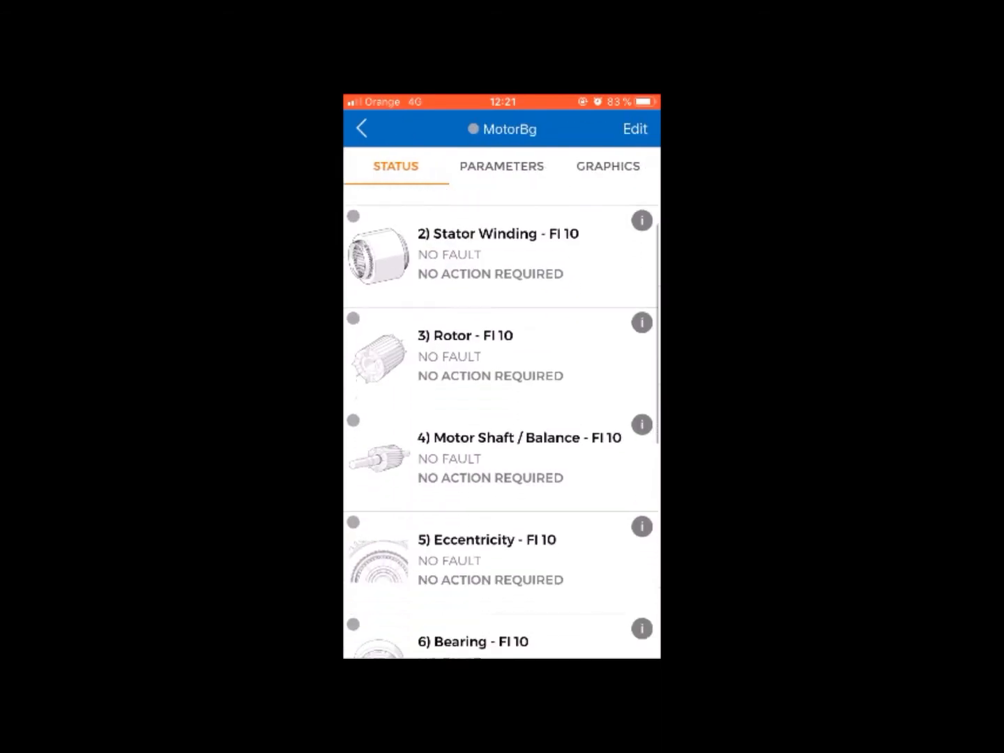
scroll("down", 3)
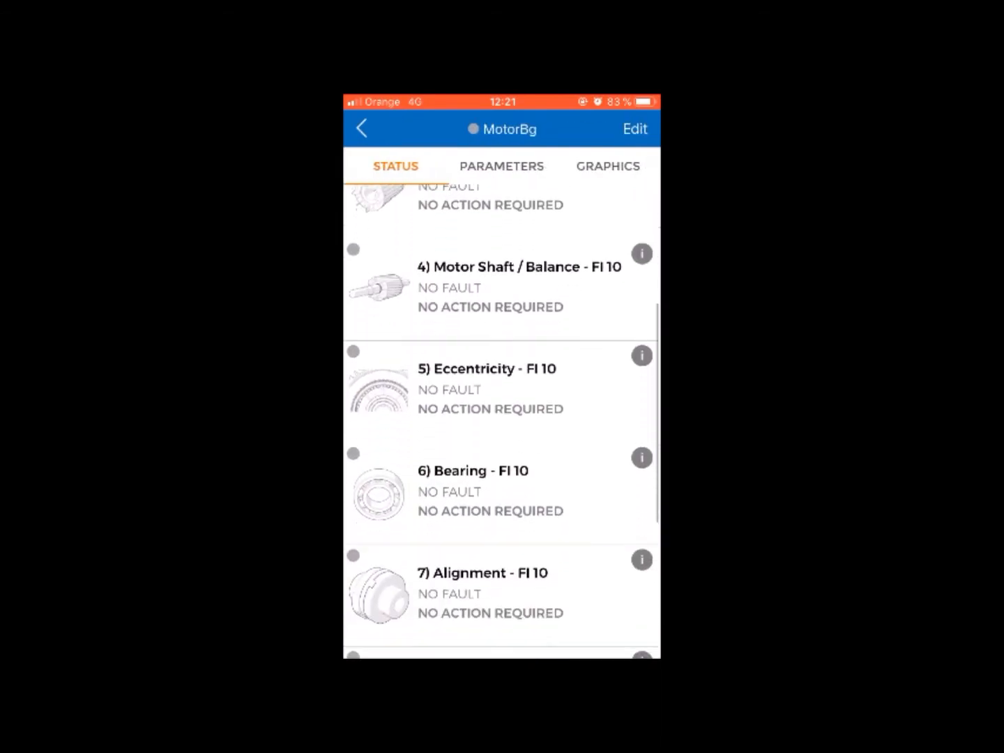
left_click(502, 166)
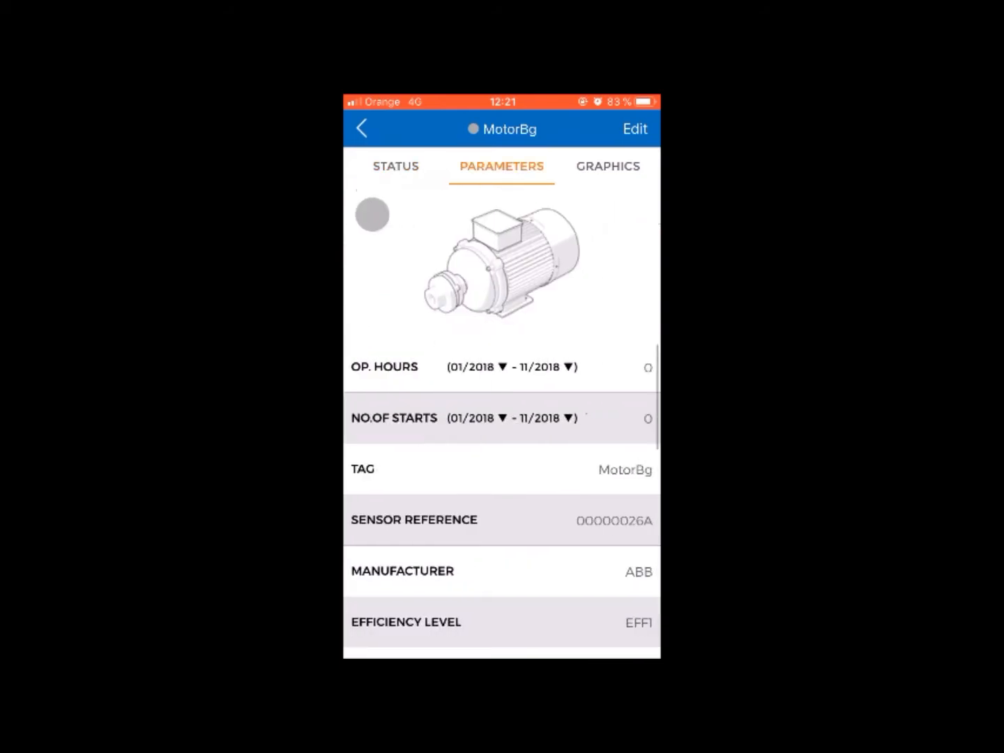
left_click(608, 168)
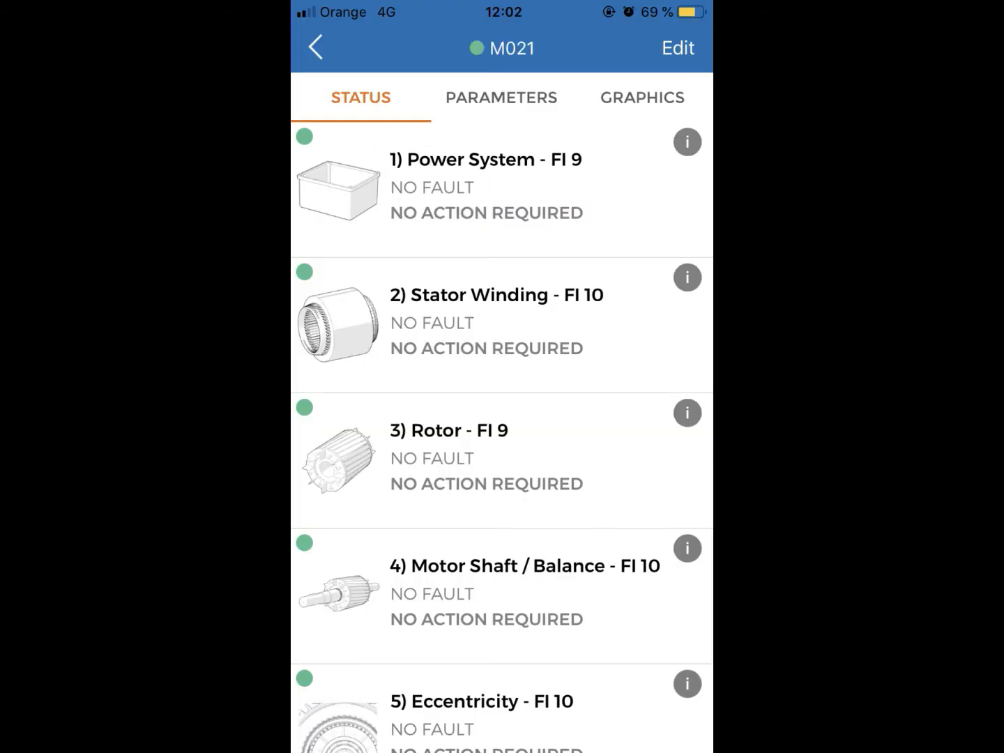
scroll("down", 3)
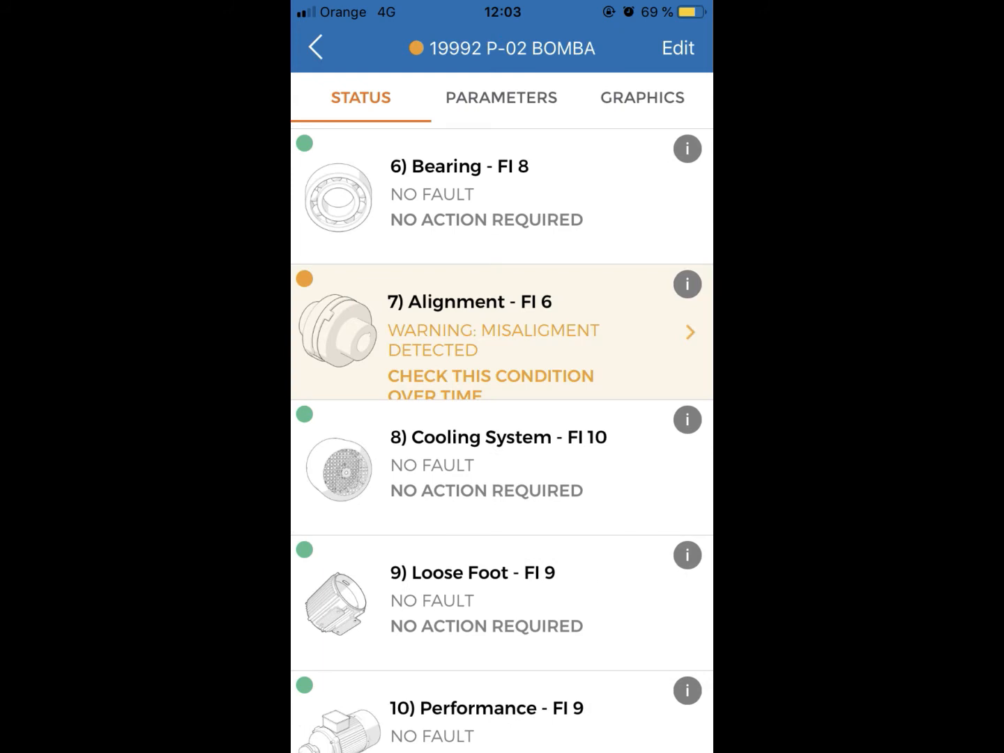